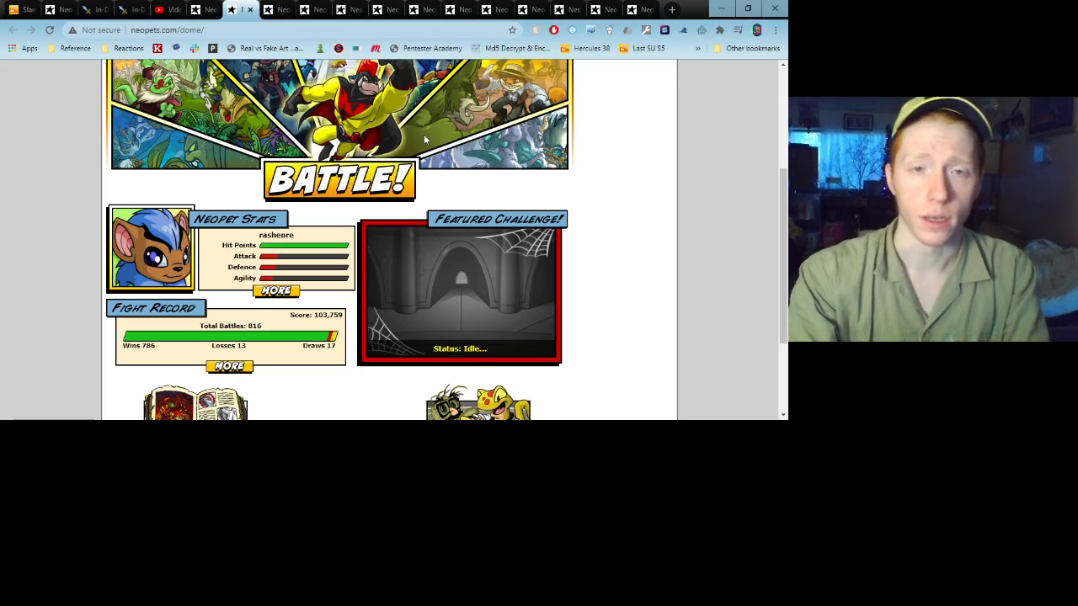
Start a new fight from the BATTLE! banner on the Battledome stats page
{"action": "scroll", "scroll_direction": "up", "scroll_amount": 3}
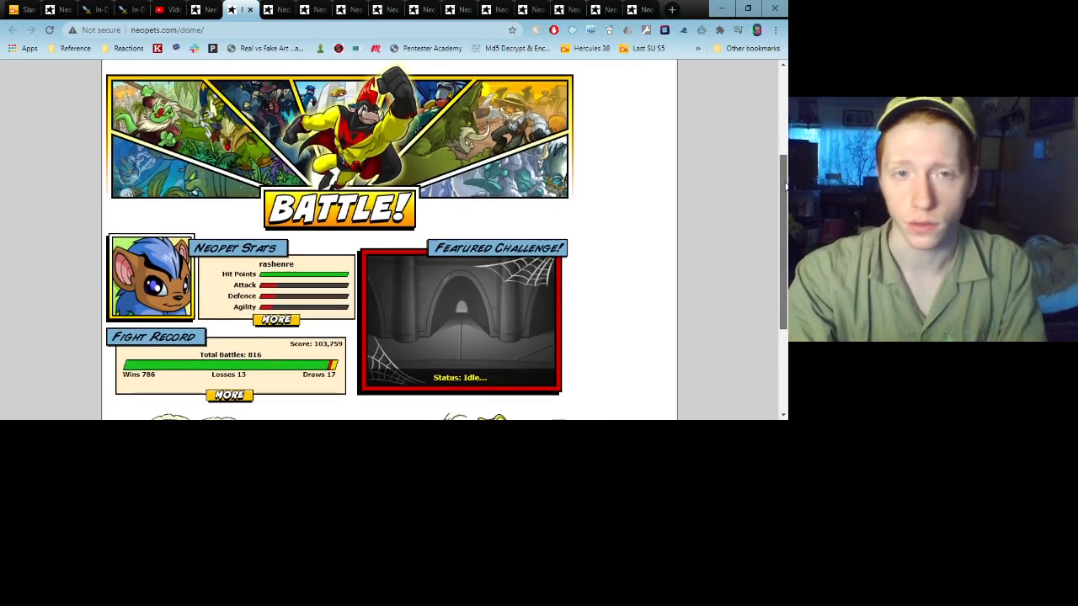
{"action": "scroll", "scroll_direction": "down", "scroll_amount": 3}
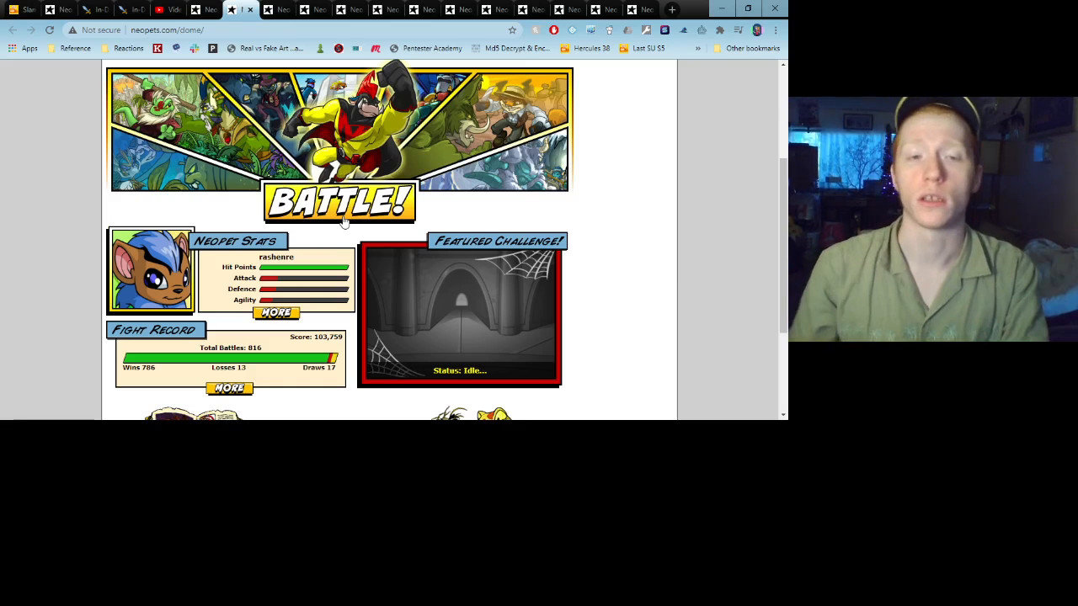
{"action": "left_click", "coordinate": [339, 202]}
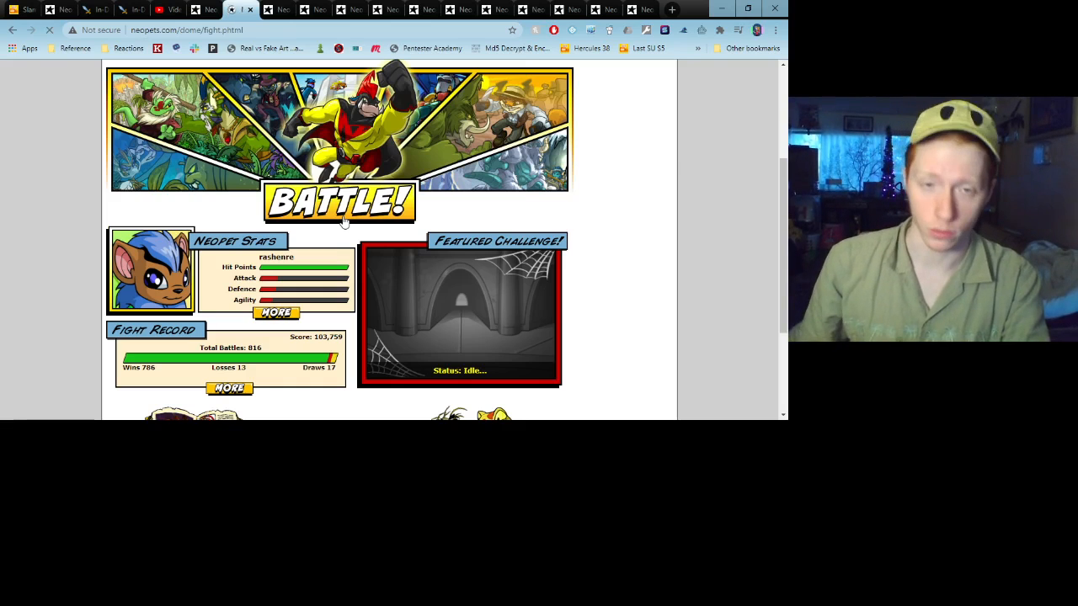
Continue with rashenre and browse the Choose a Challenger table's difficulties and toughness options
{"action": "left_click", "coordinate": [339, 202]}
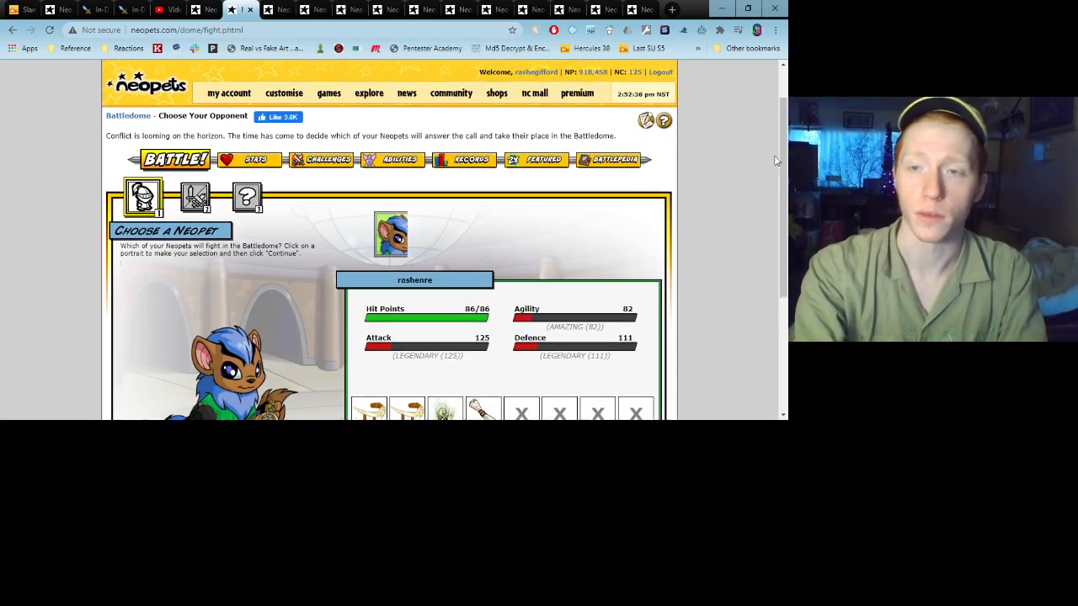
{"action": "scroll", "scroll_direction": "down", "scroll_amount": 3}
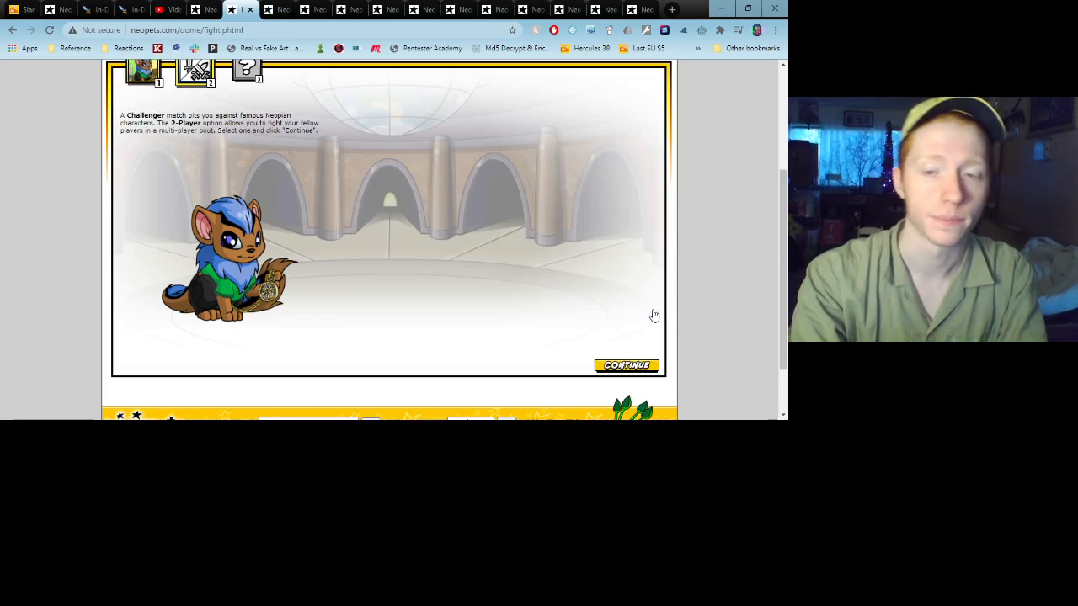
{"action": "left_click", "coordinate": [626, 365]}
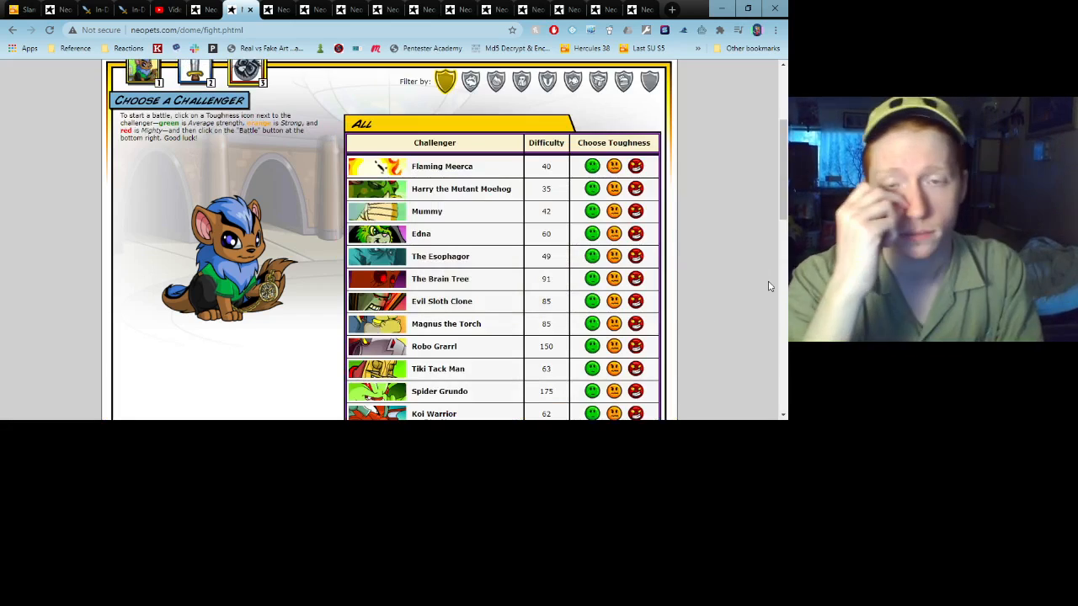
{"action": "scroll", "scroll_direction": "down", "scroll_amount": 3}
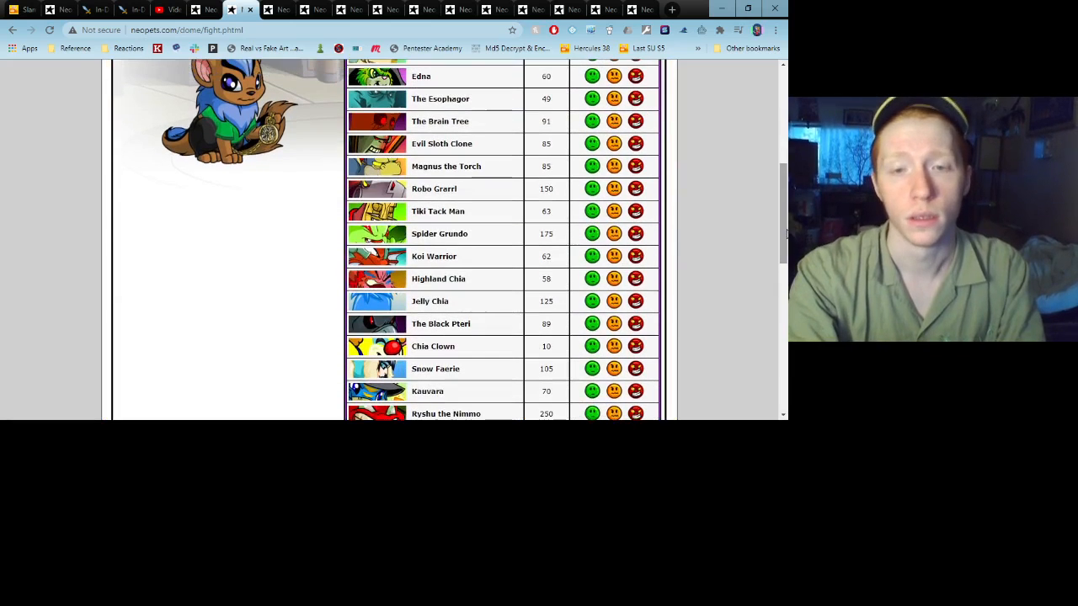
{"action": "scroll", "scroll_direction": "up", "scroll_amount": 3}
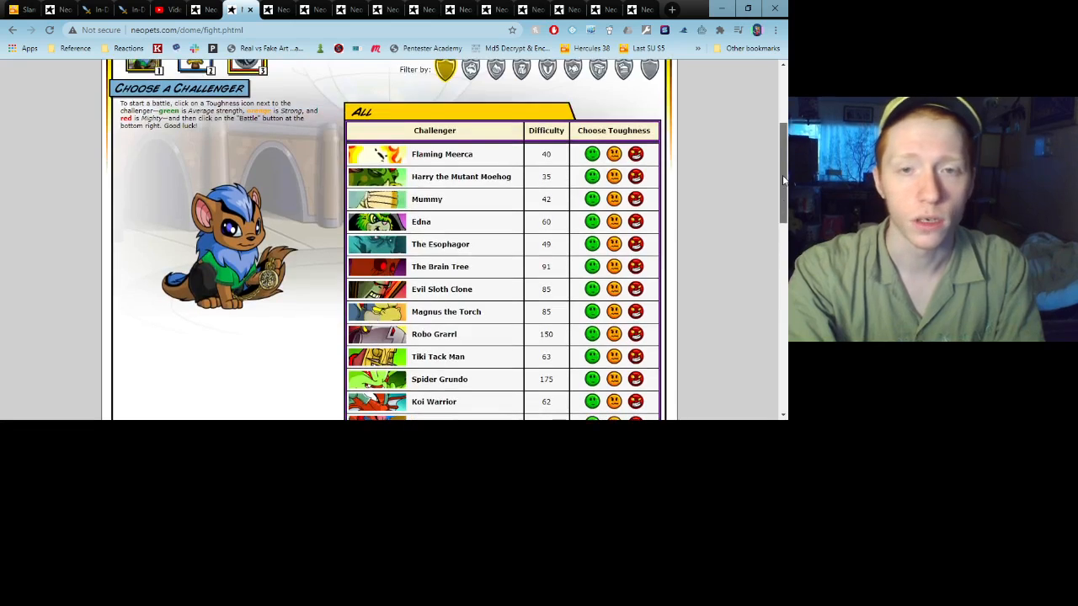
{"action": "scroll", "scroll_direction": "down", "scroll_amount": 3}
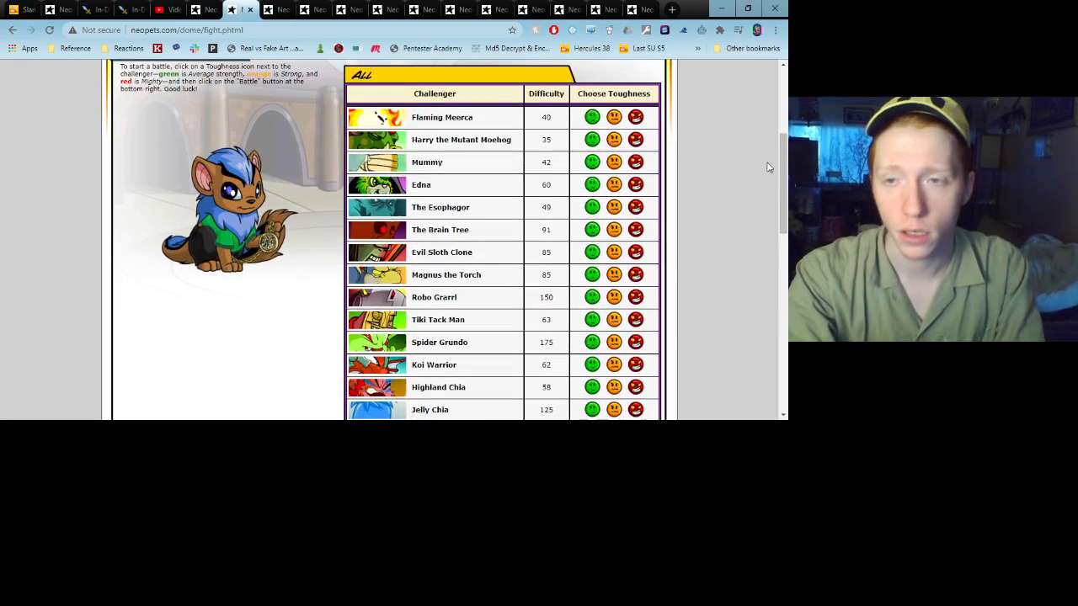
{"action": "scroll", "scroll_direction": "down", "scroll_amount": 3}
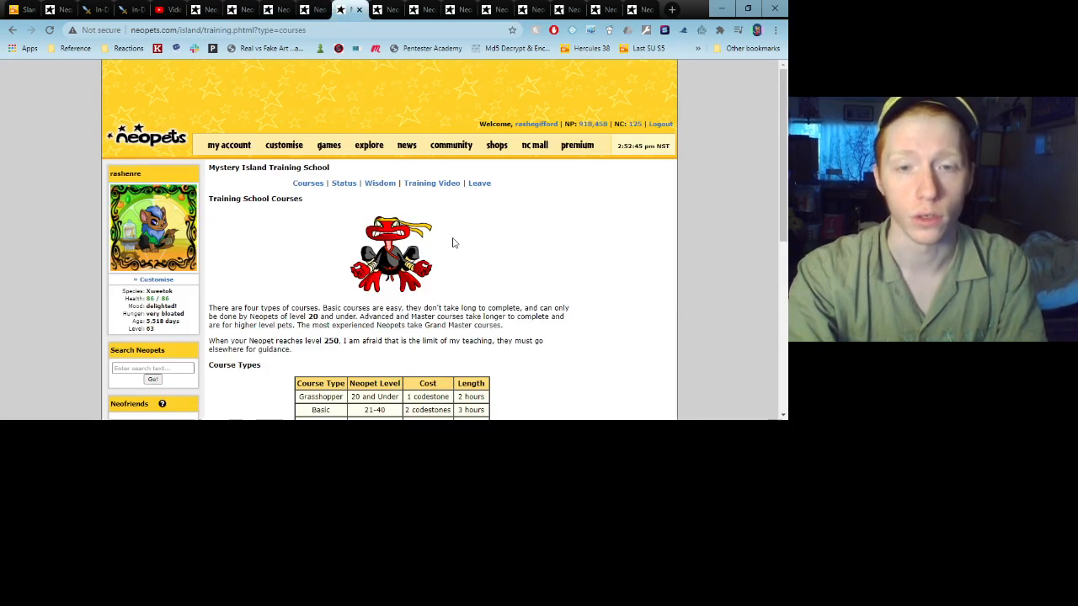
Review the Training School's Course Types table of levels, costs and lengths
{"action": "scroll", "scroll_direction": "down", "scroll_amount": 3}
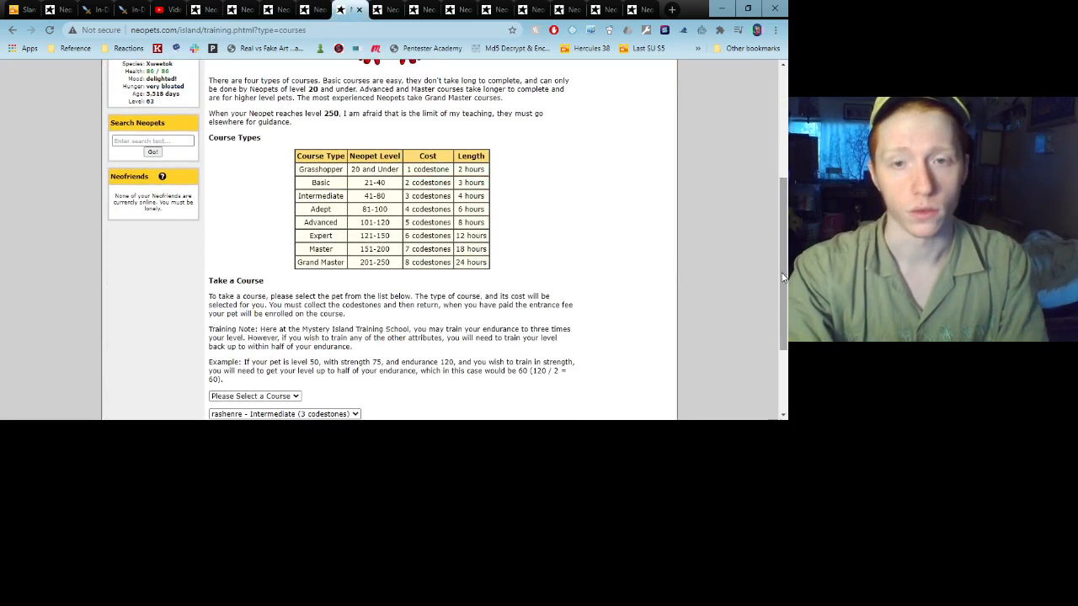
{"action": "double_click", "coordinate": [413, 262]}
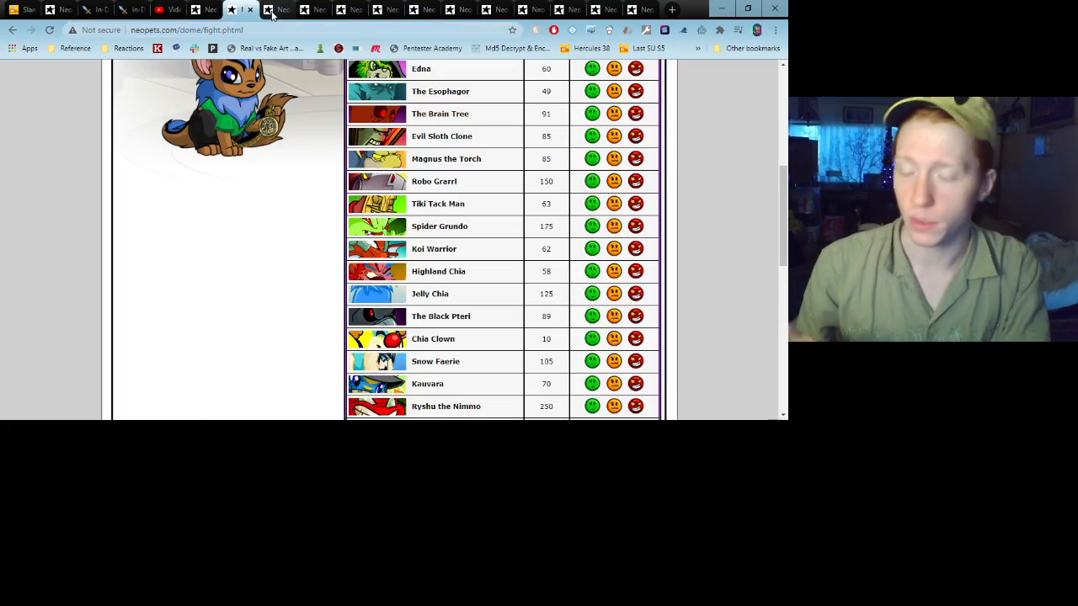
View Coltzan's Shrine and scroll to its unveiling link and one-account visiting rule
{"action": "left_click", "coordinate": [262, 10]}
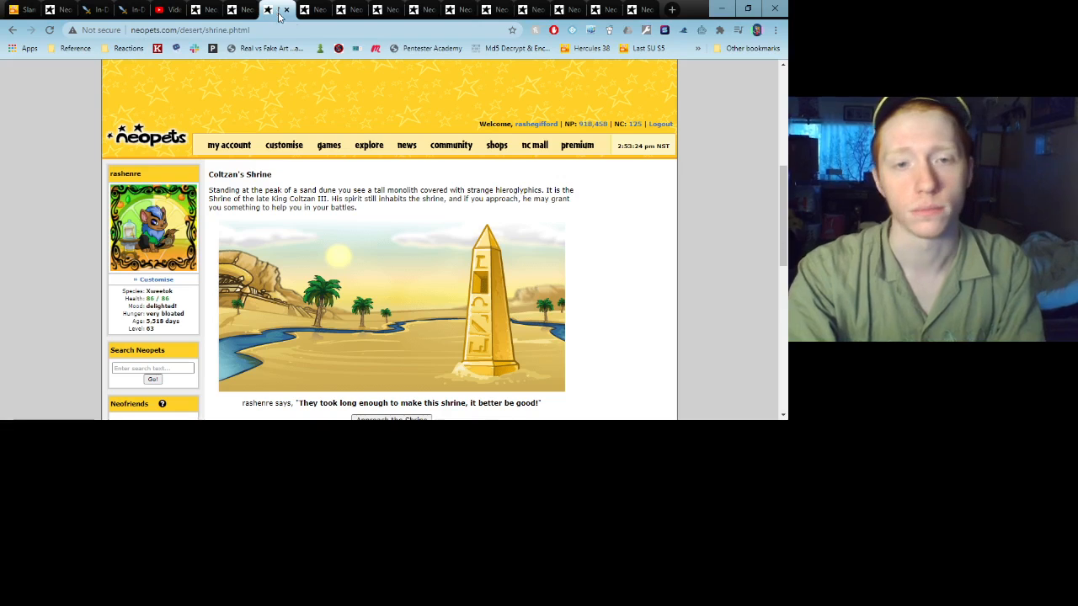
{"action": "scroll", "scroll_direction": "down", "scroll_amount": 3}
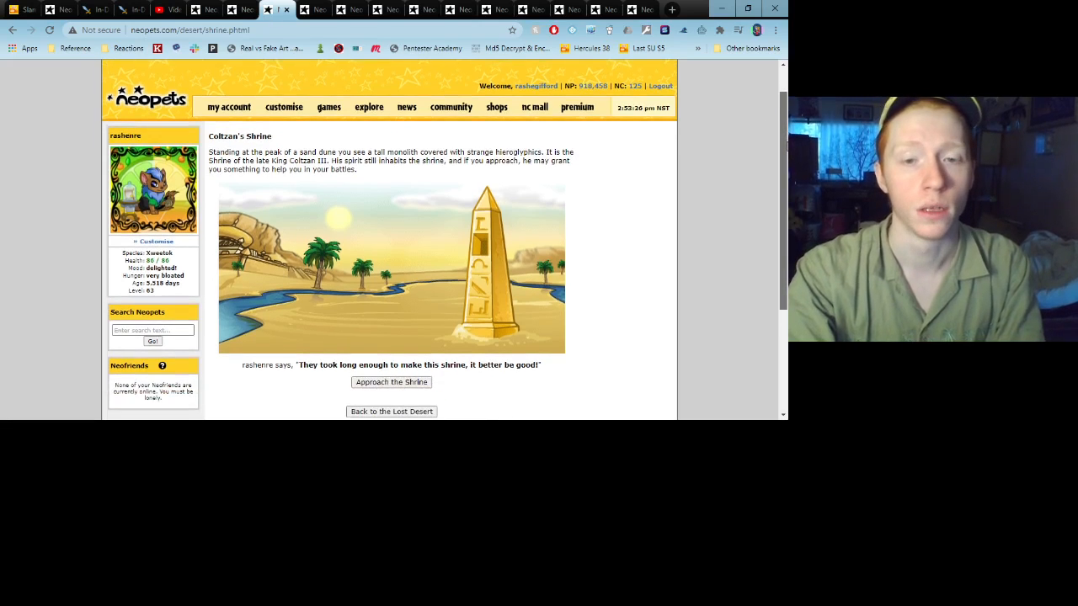
{"action": "scroll", "scroll_direction": "down", "scroll_amount": 3}
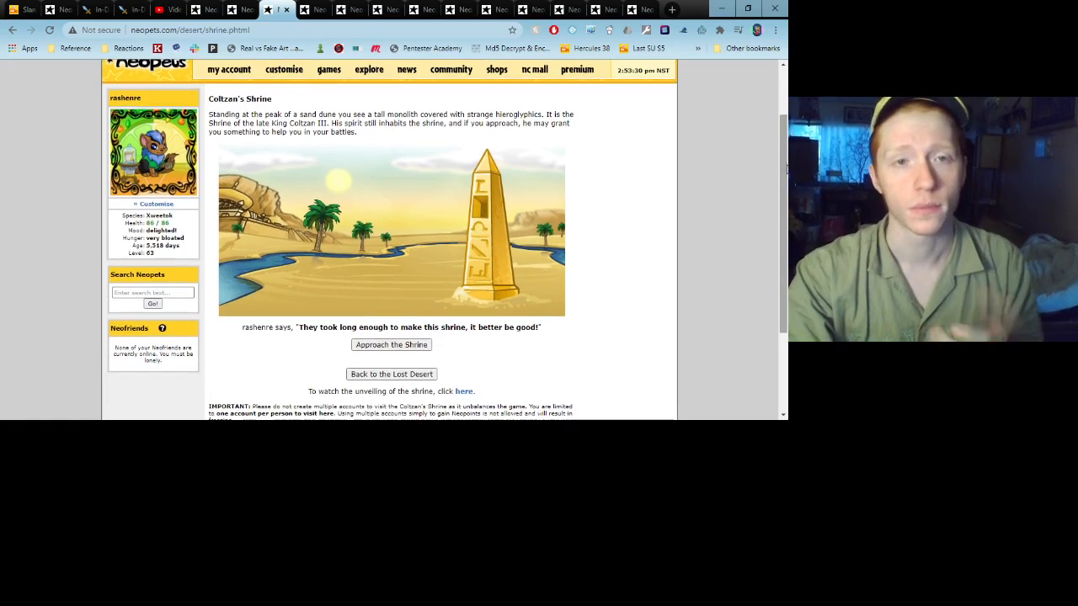
{"action": "mouse_move", "coordinate": [339, 208]}
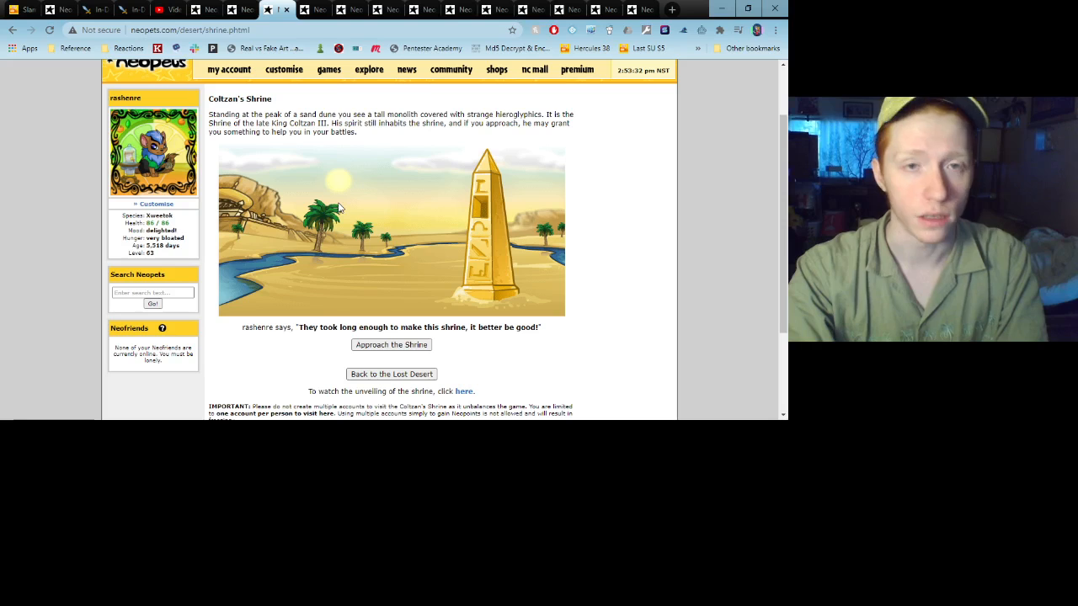
{"action": "left_click_drag", "start_coordinate": [209, 99], "coordinate": [282, 114]}
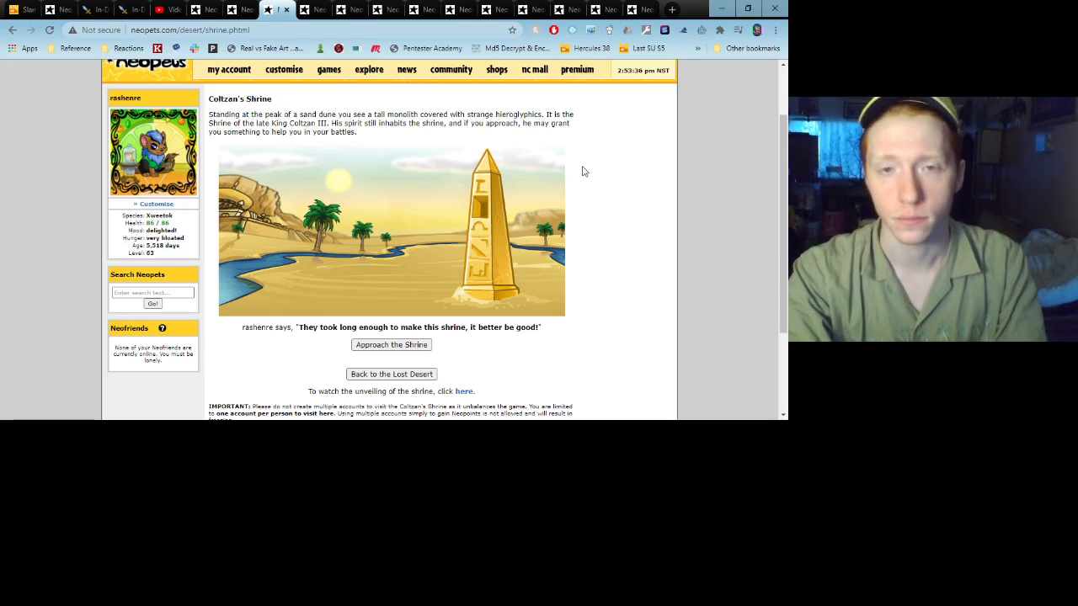
{"action": "mouse_move", "coordinate": [303, 206]}
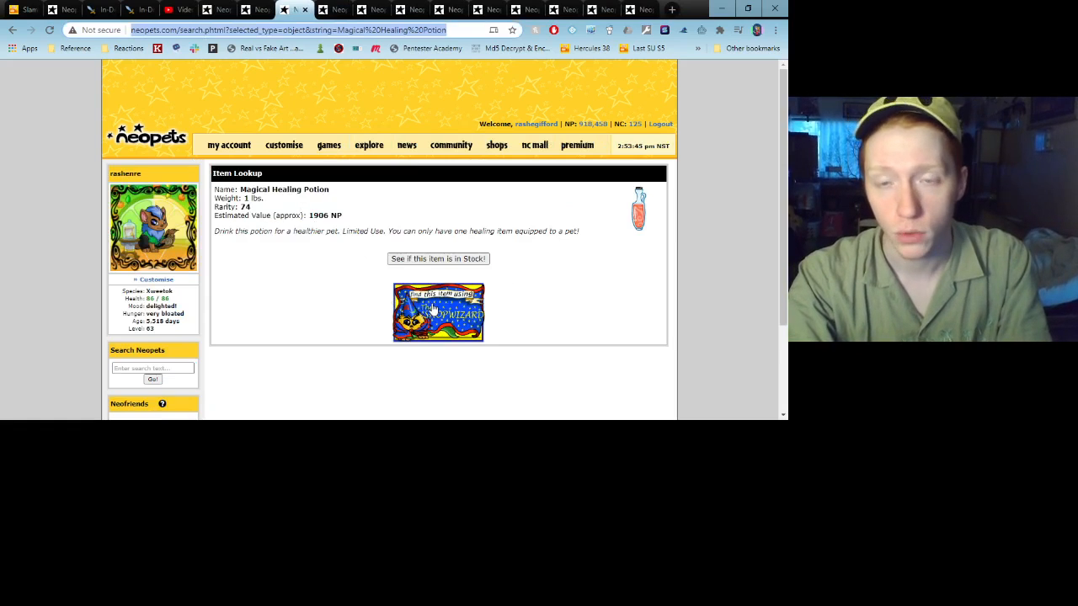
Reload the Magical Healing Potion item lookup (rarity 74, about 1906 NP)
{"action": "left_click", "coordinate": [438, 313]}
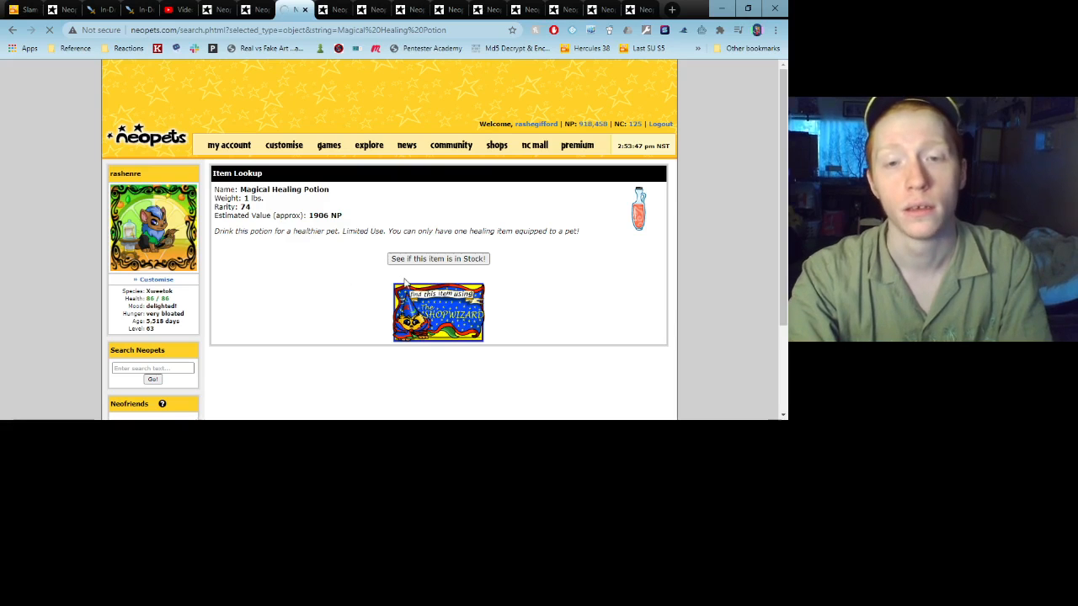
{"action": "left_click", "coordinate": [438, 312]}
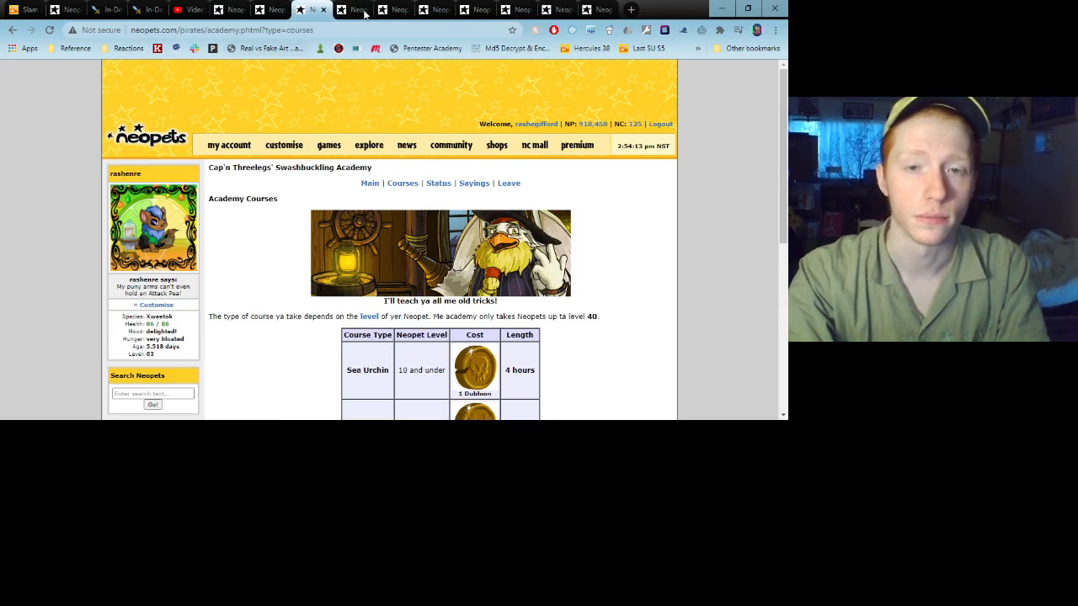
Scroll to the Swashbuckling Academy course table, Sea Urchin through Cap'n, with Dubloon costs
{"action": "scroll", "scroll_direction": "down", "scroll_amount": 3}
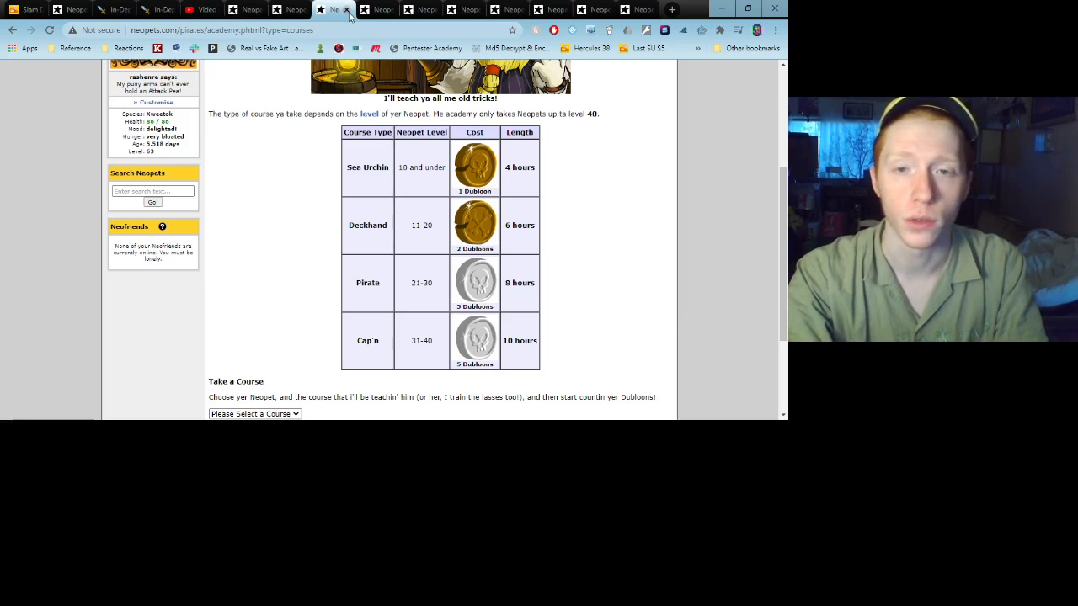
{"action": "mouse_move", "coordinate": [432, 338]}
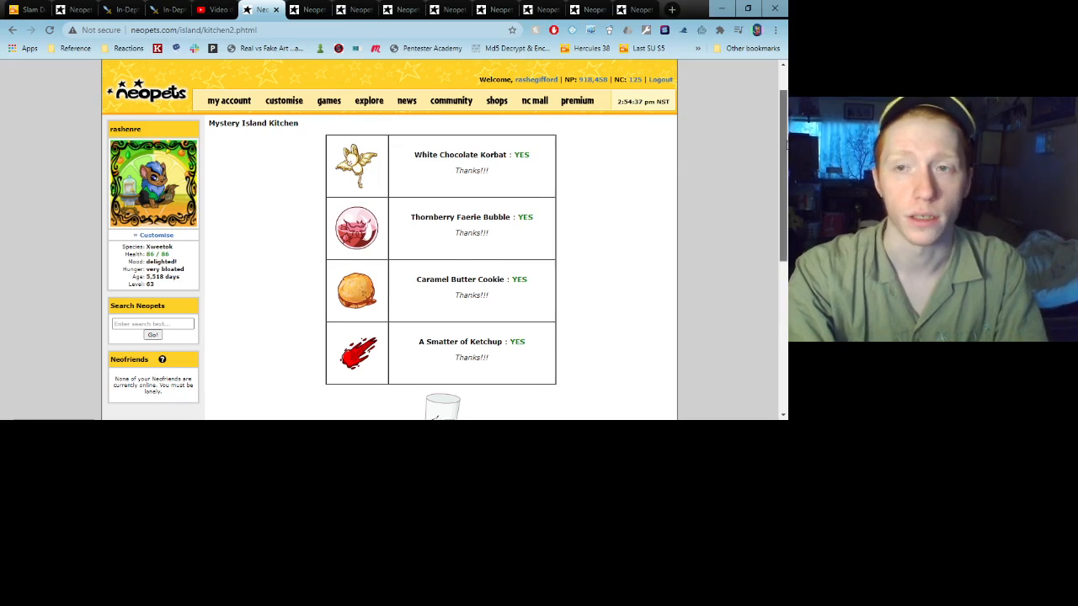
Scroll the Kitchen Quest results: four ingredients delivered and the pet's Defence improved
{"action": "scroll", "scroll_direction": "down", "scroll_amount": 3}
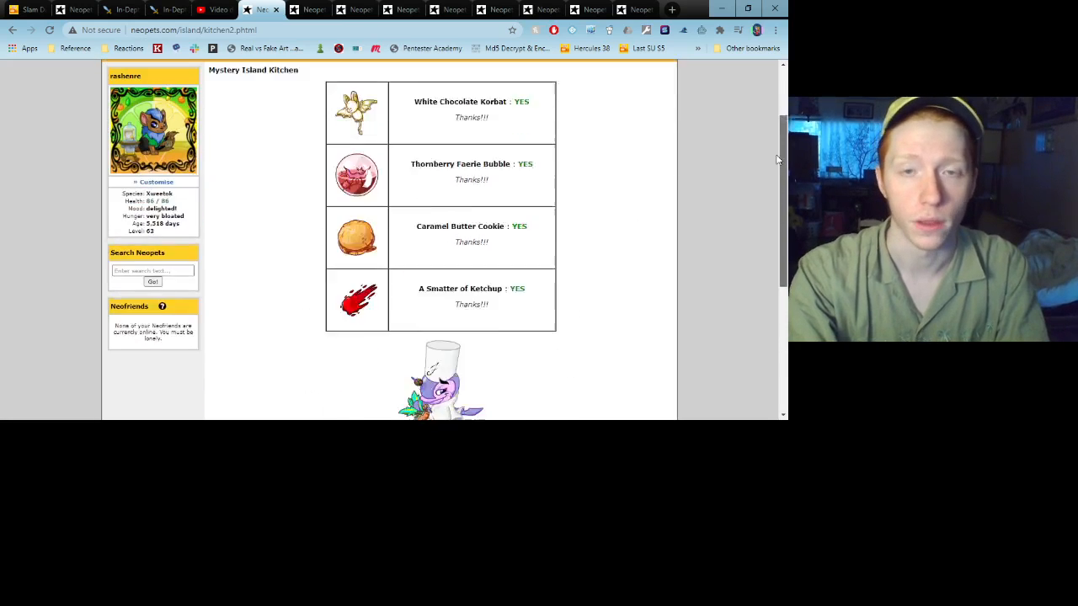
{"action": "scroll", "scroll_direction": "down", "scroll_amount": 3}
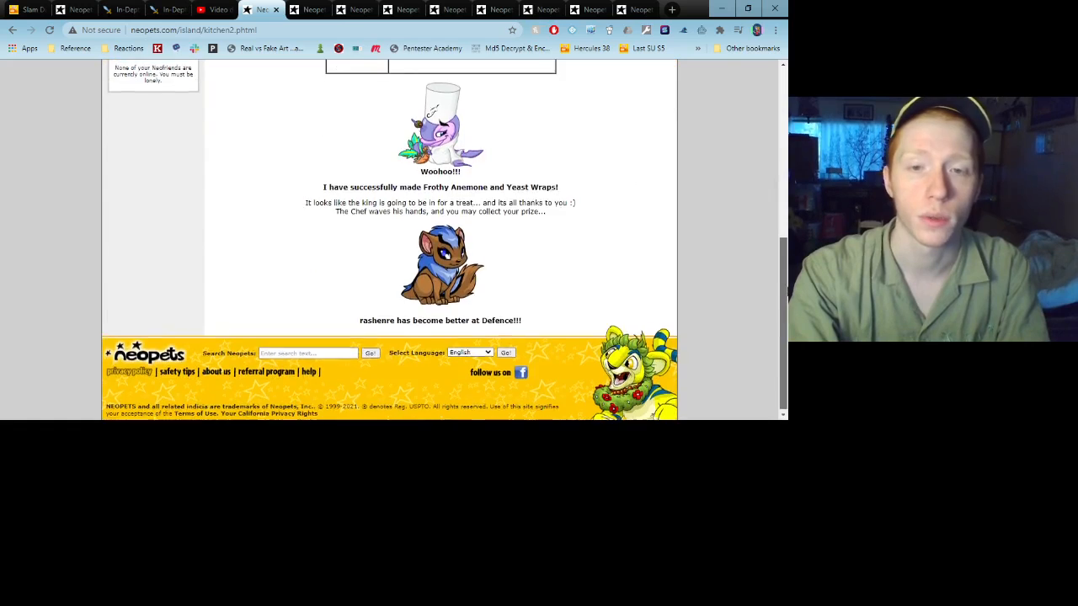
{"action": "scroll", "scroll_direction": "up", "scroll_amount": 3}
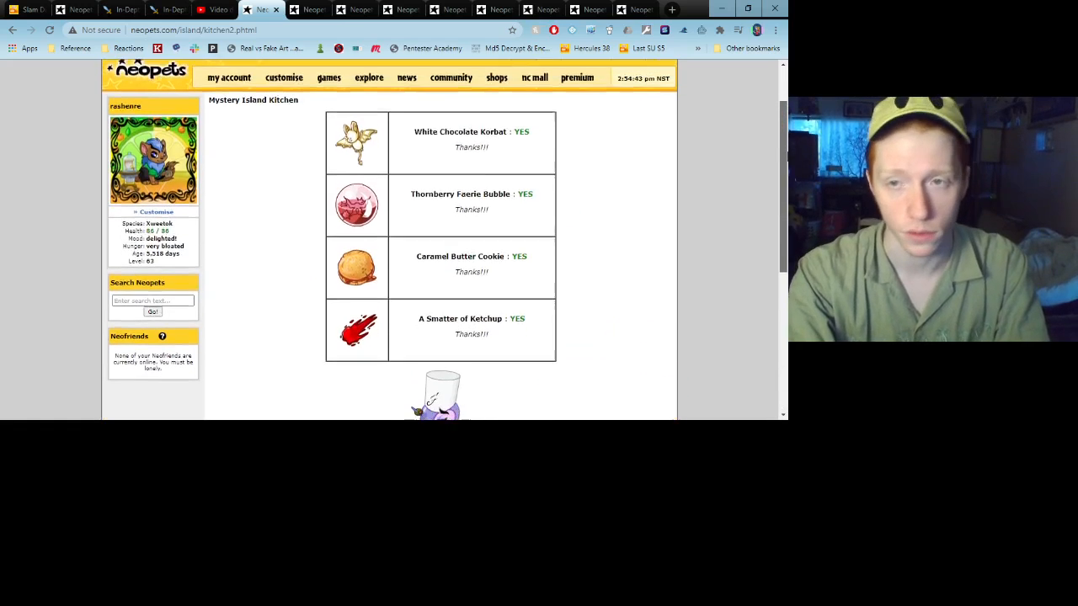
{"action": "scroll", "scroll_direction": "down", "scroll_amount": 3}
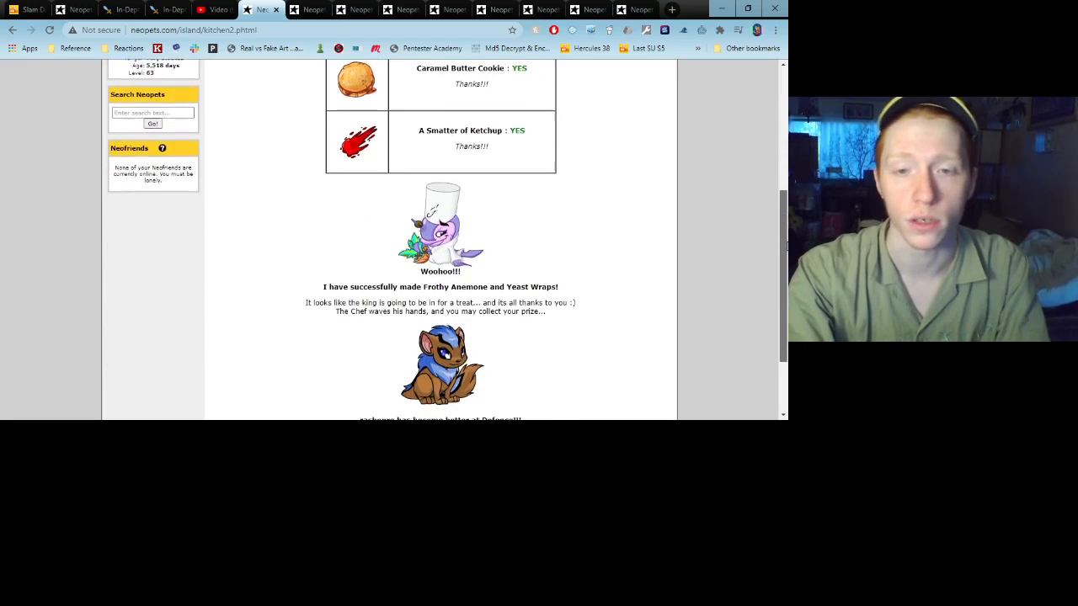
{"action": "scroll", "scroll_direction": "up", "scroll_amount": 3}
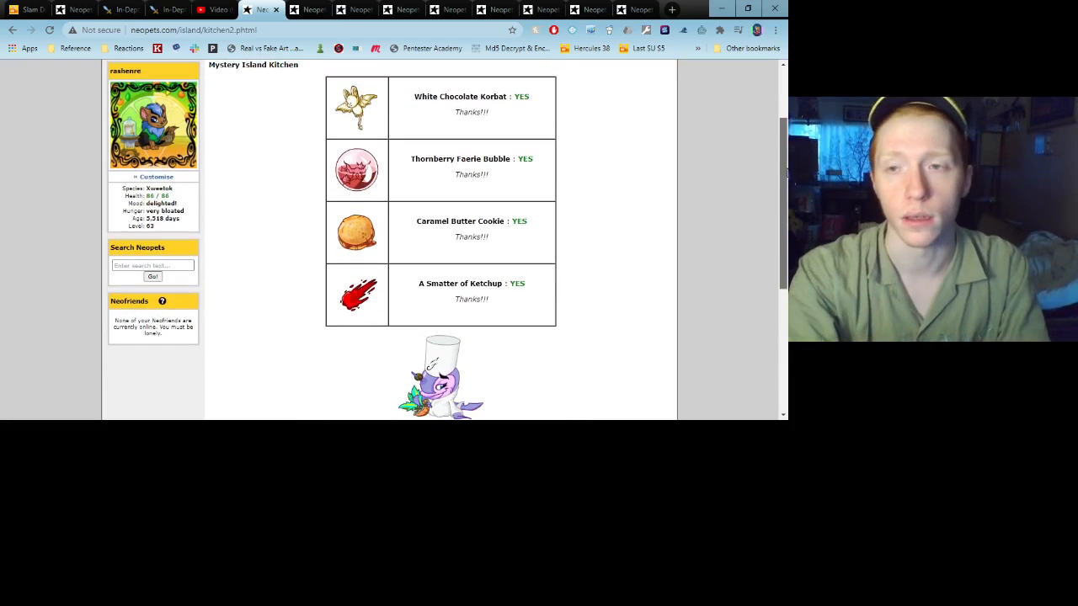
{"action": "scroll", "scroll_direction": "down", "scroll_amount": 3}
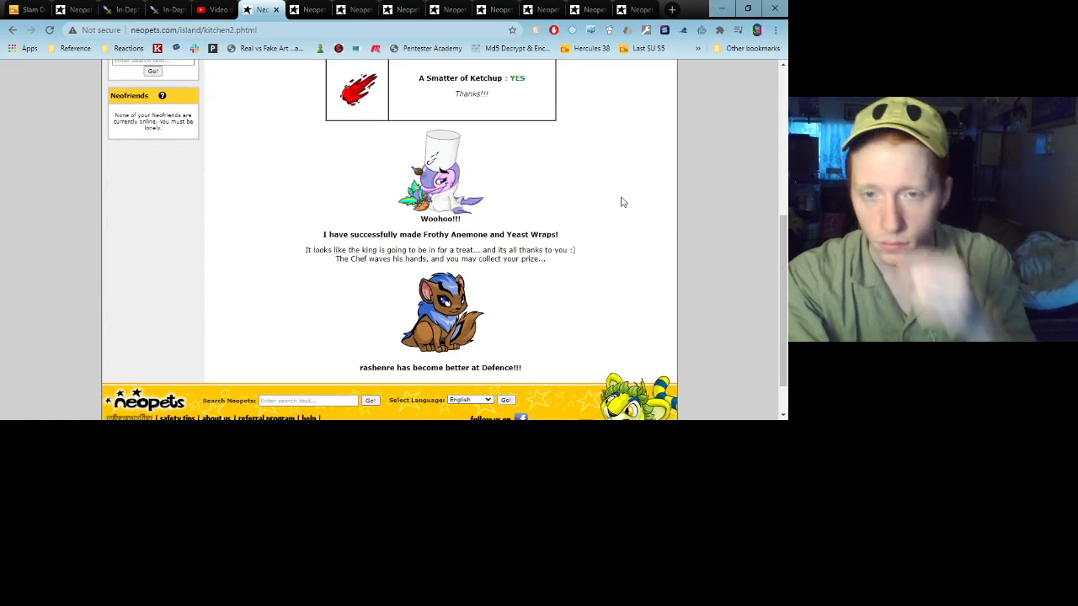
{"action": "mouse_move", "coordinate": [311, 153]}
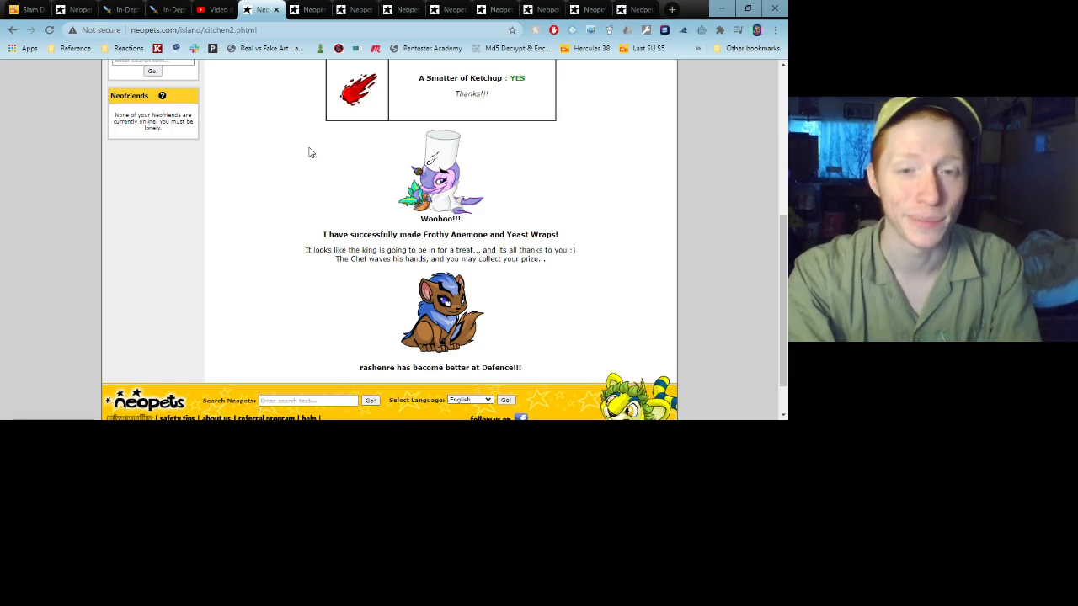
{"action": "mouse_move", "coordinate": [278, 139]}
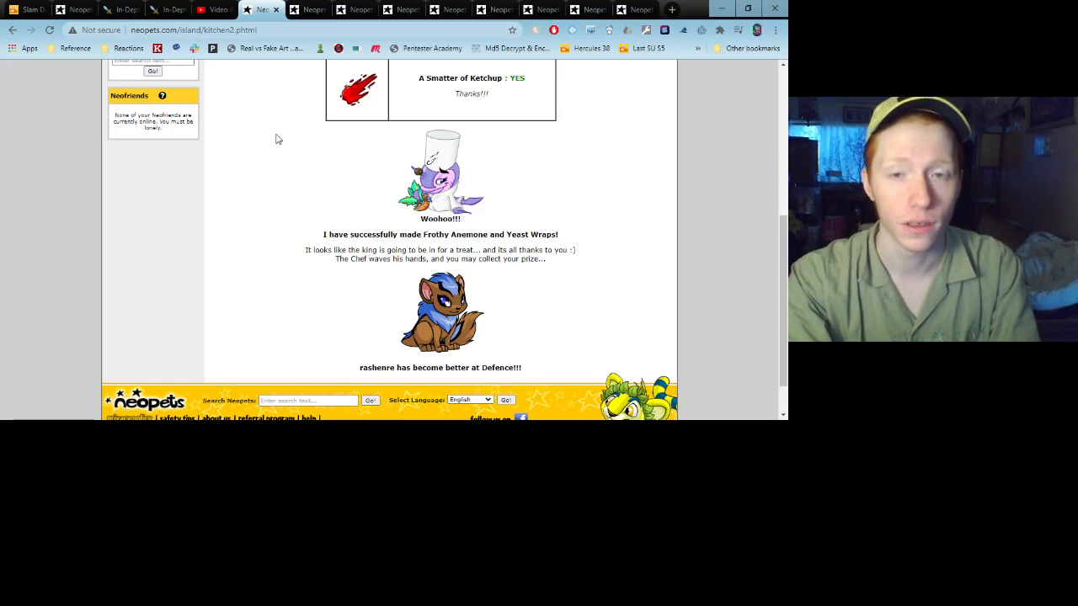
{"action": "mouse_move", "coordinate": [279, 99]}
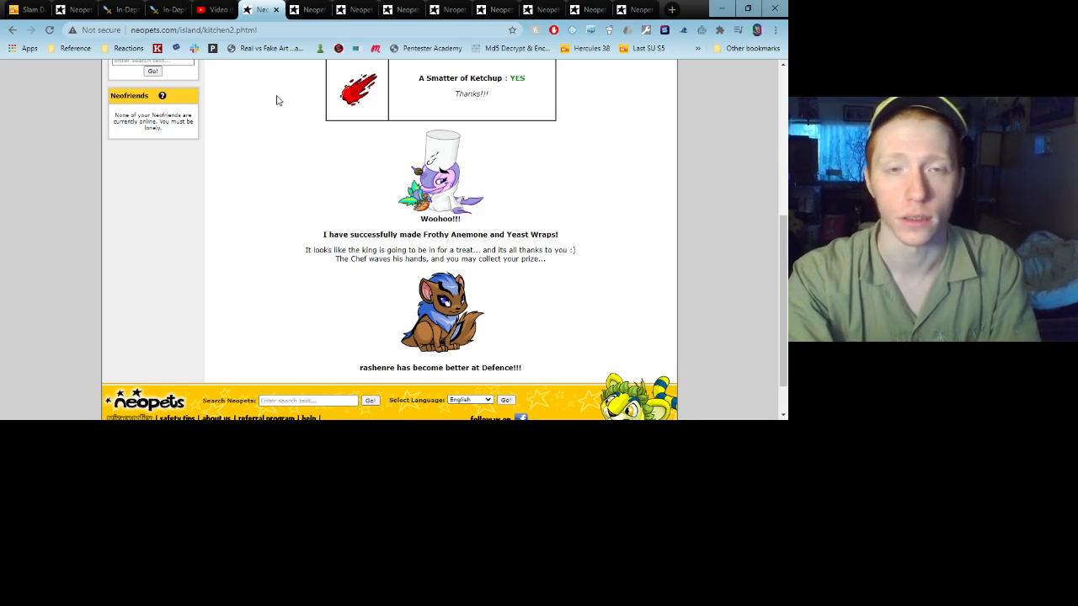
{"action": "mouse_move", "coordinate": [278, 101]}
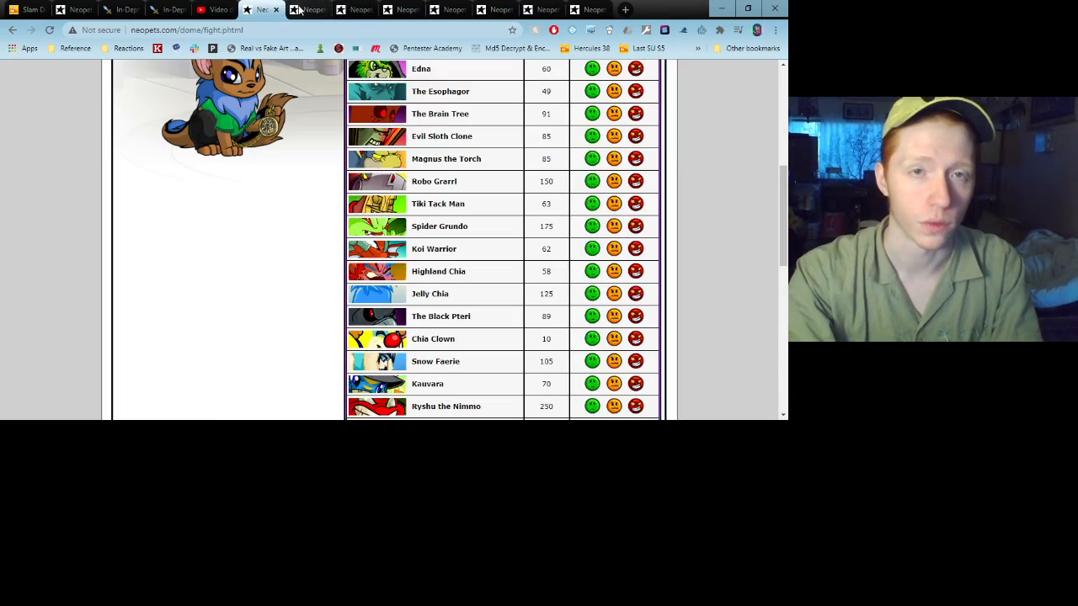
View the Ridiculously Heavy Battle Hammer lookup, rarity 87, worth about 8308 NP
{"action": "left_click", "coordinate": [305, 10]}
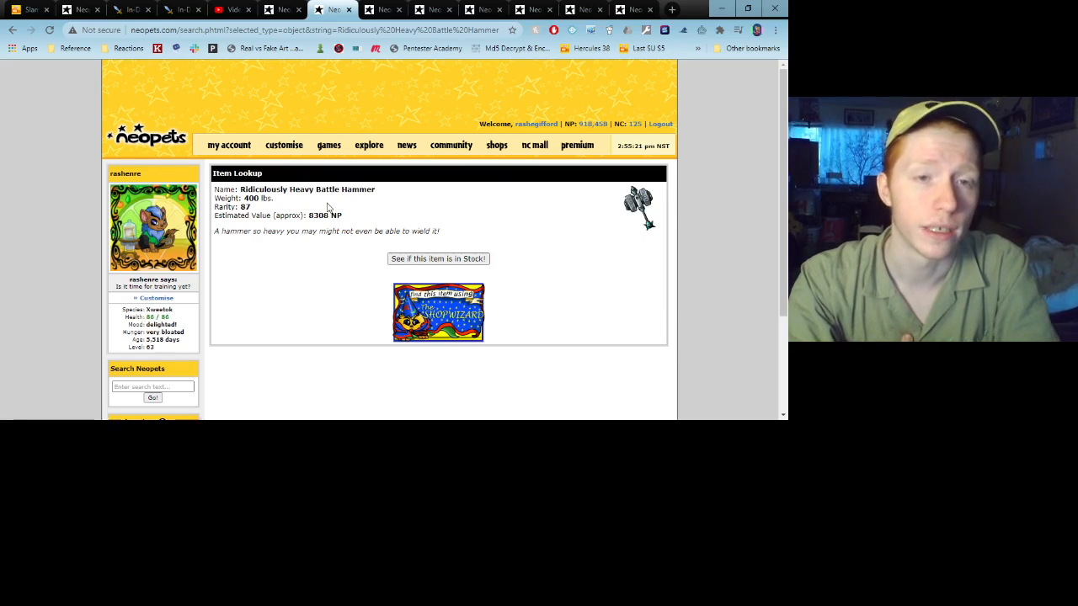
{"action": "mouse_move", "coordinate": [305, 241]}
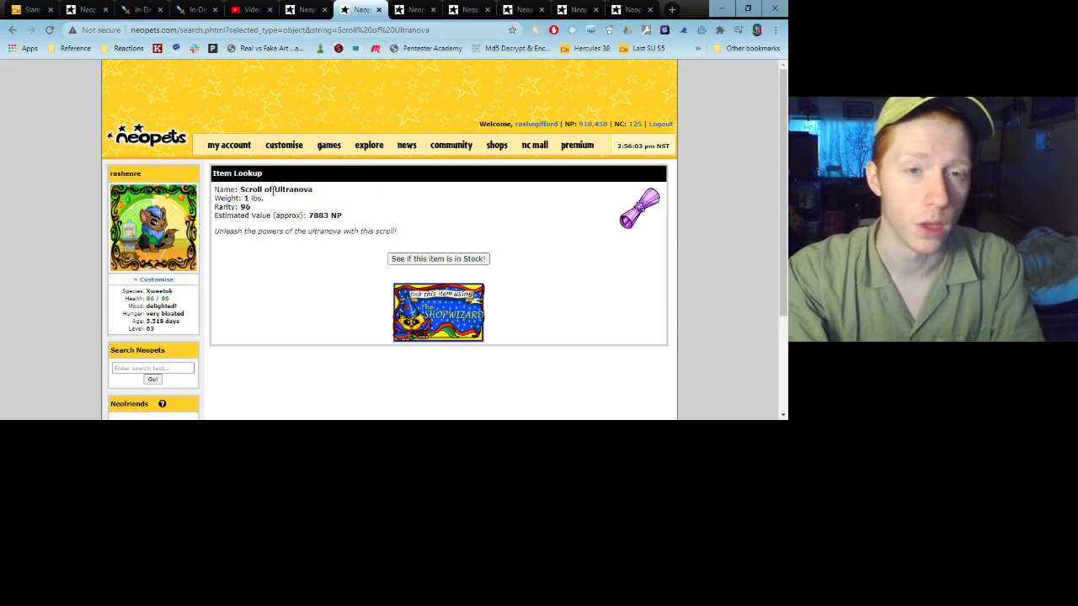
{"action": "mouse_move", "coordinate": [345, 224]}
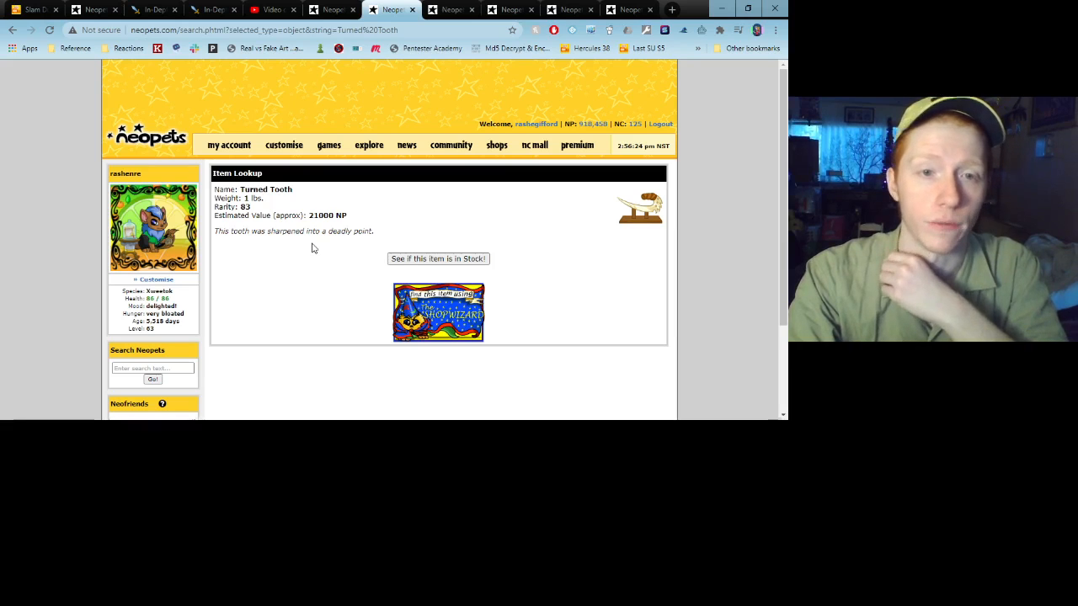
{"action": "mouse_move", "coordinate": [357, 215]}
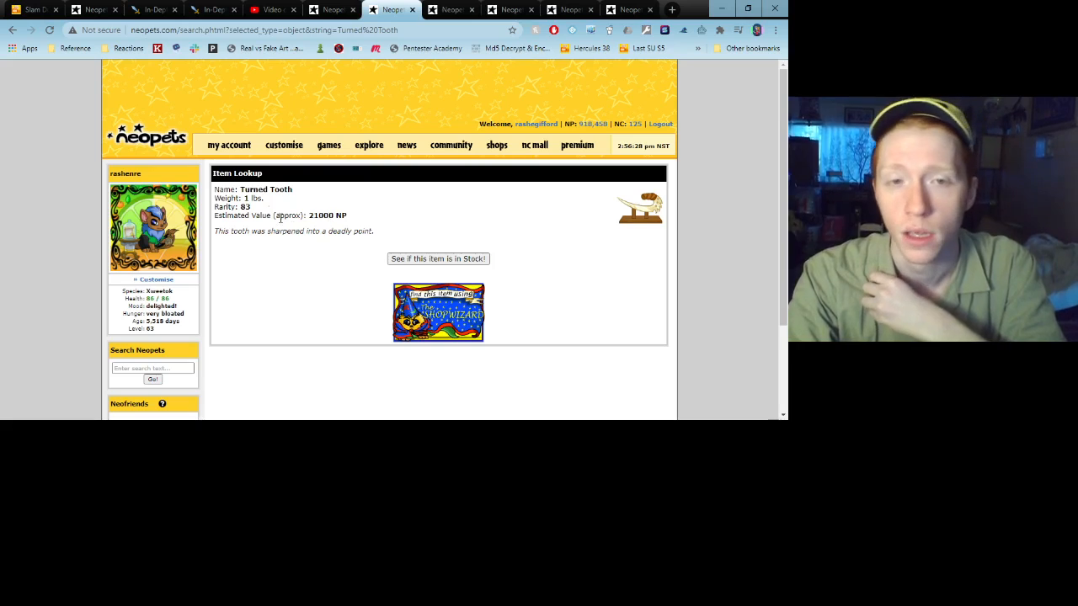
Check the Virtupets X-514 Super Shield lookup, then close its tab
{"action": "left_click_drag", "start_coordinate": [239, 188], "coordinate": [263, 197]}
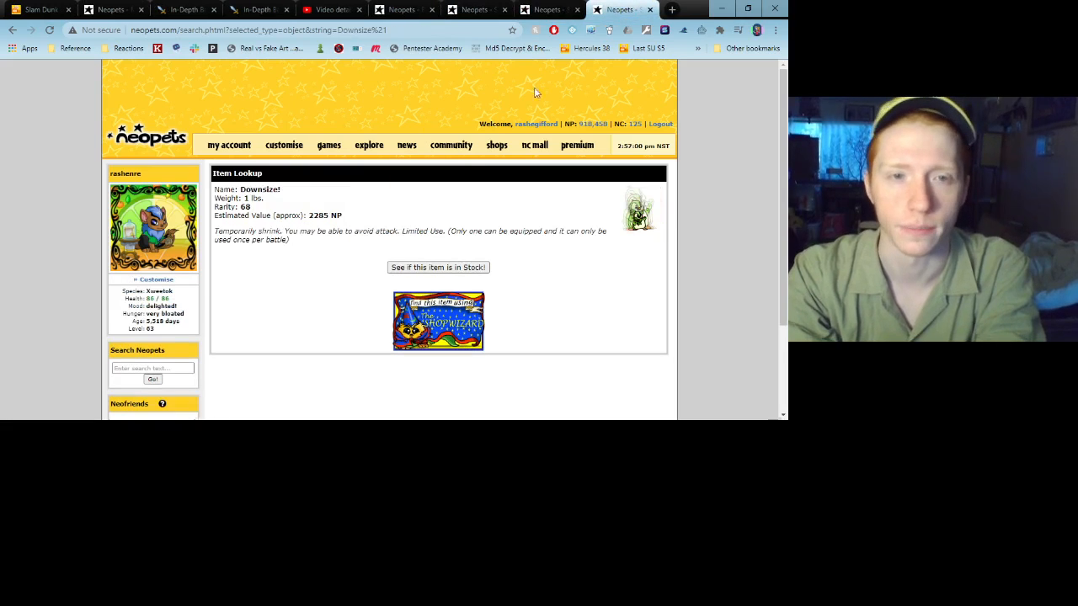
{"action": "left_click", "coordinate": [472, 9]}
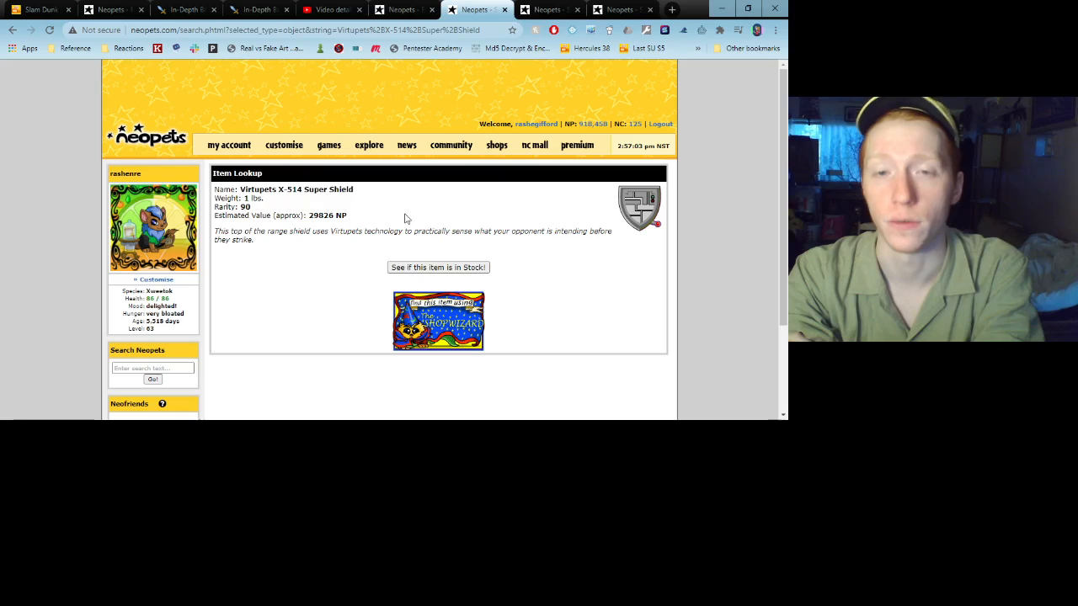
{"action": "mouse_move", "coordinate": [427, 212]}
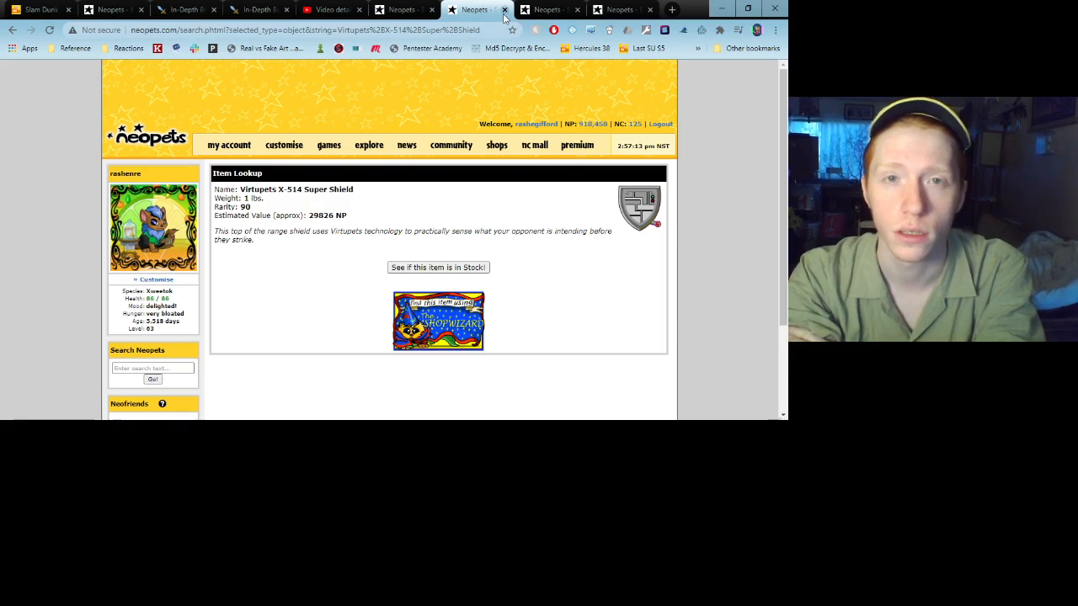
{"action": "left_click", "coordinate": [338, 12]}
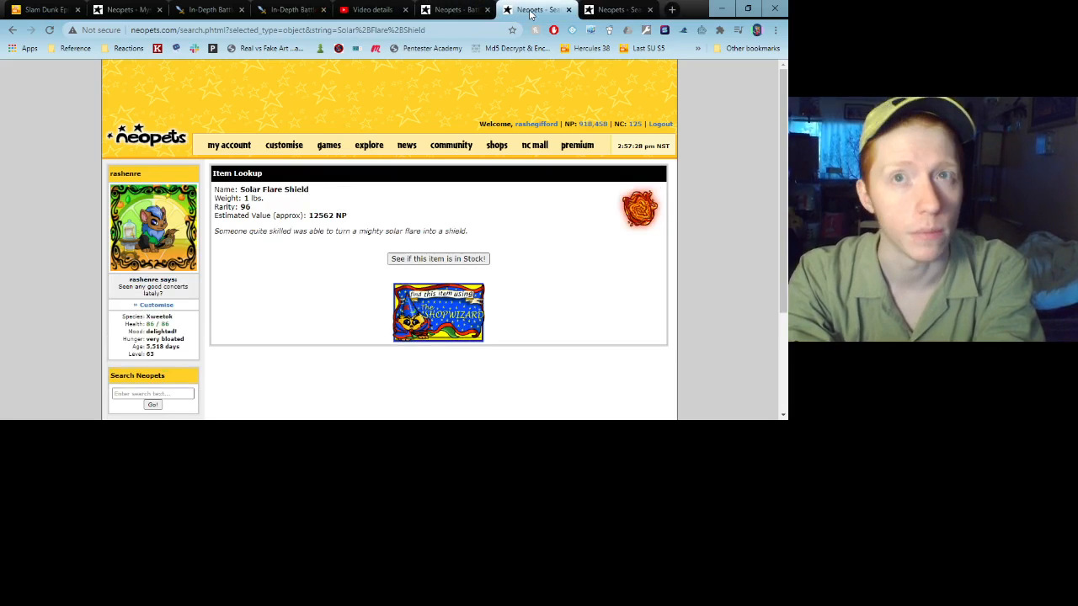
{"action": "mouse_move", "coordinate": [474, 223]}
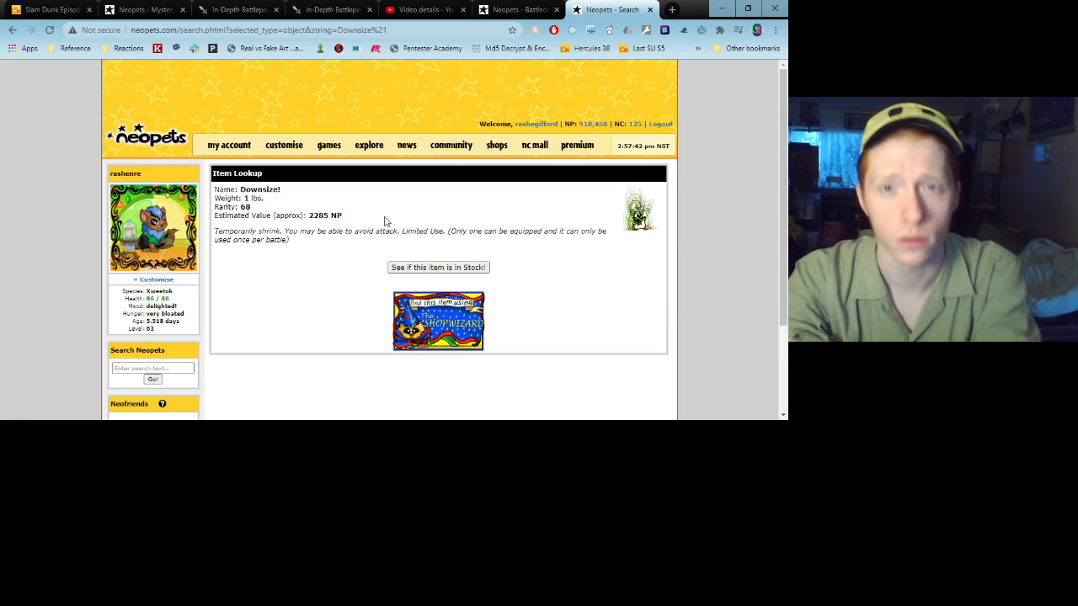
Go to the Battledome through Games and view the Abilities page's Faerie Blessings
{"action": "left_click", "coordinate": [328, 145]}
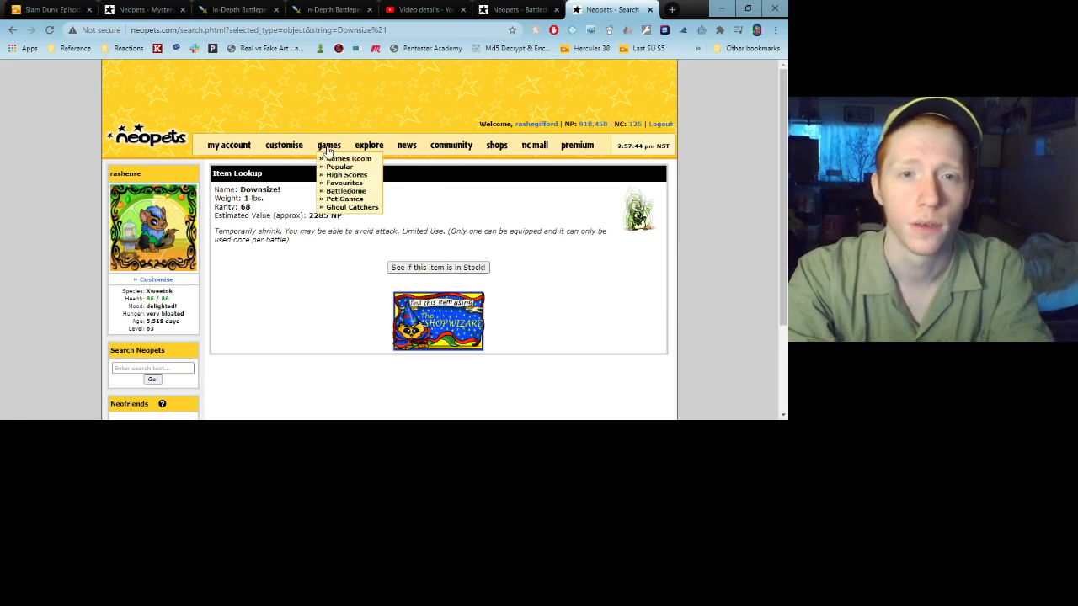
{"action": "mouse_move", "coordinate": [345, 190]}
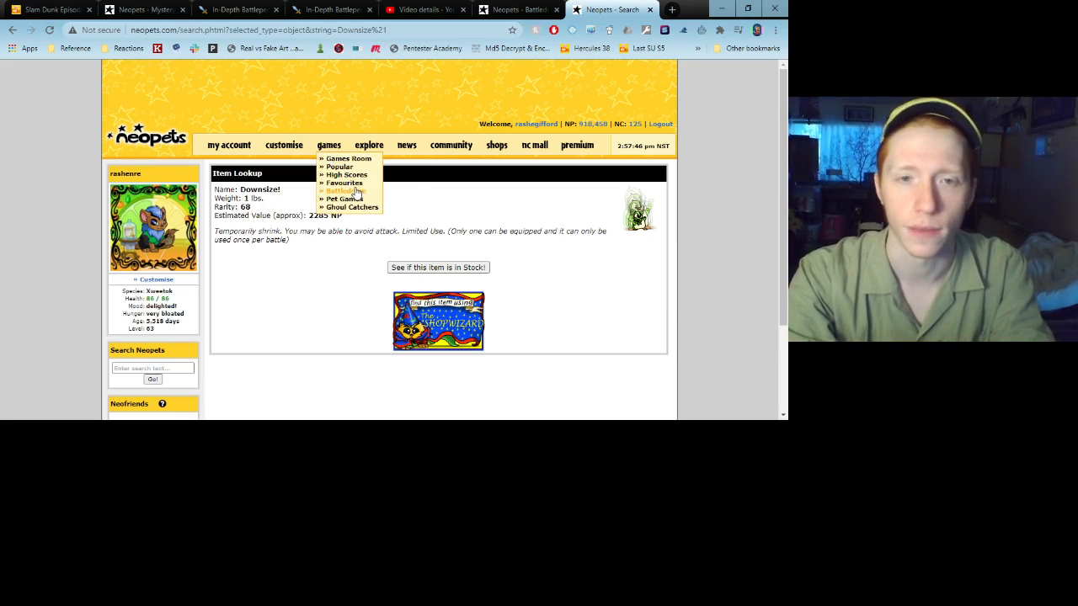
{"action": "left_click", "coordinate": [514, 9]}
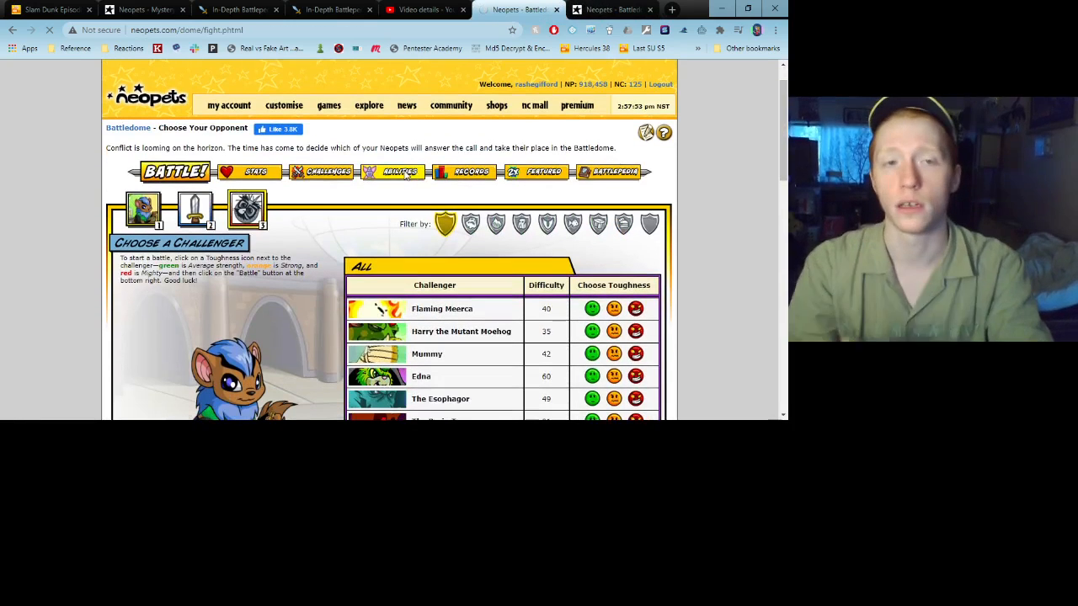
{"action": "left_click", "coordinate": [392, 172]}
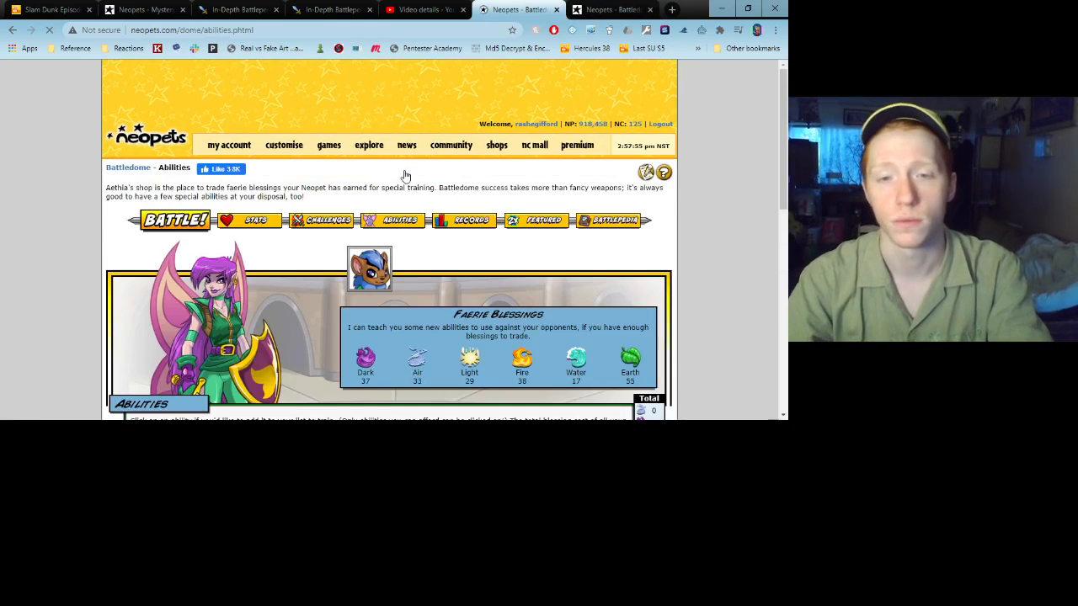
Scroll down the Battledome Abilities list to the level 100 tier showing Shroud, Float and Burrow
{"action": "scroll", "scroll_direction": "down", "scroll_amount": 3}
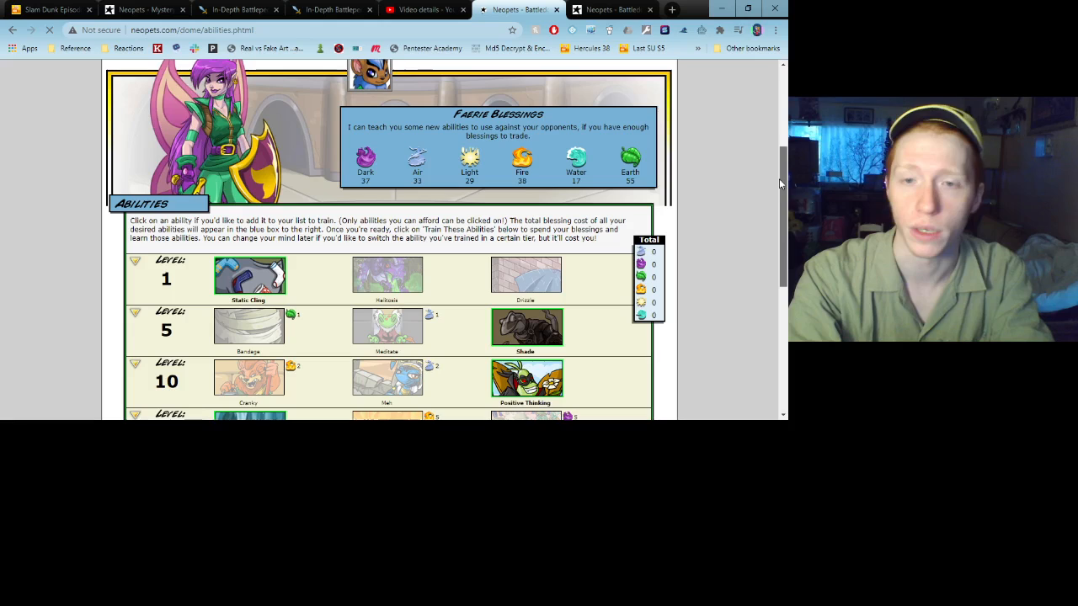
{"action": "scroll", "scroll_direction": "down", "scroll_amount": 3}
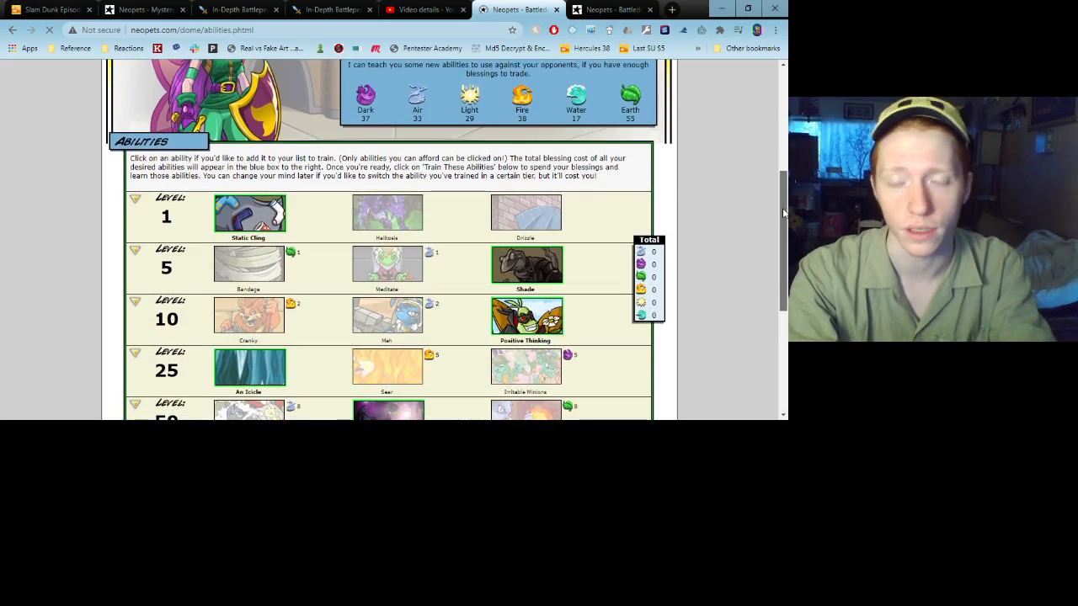
{"action": "scroll", "scroll_direction": "down", "scroll_amount": 3}
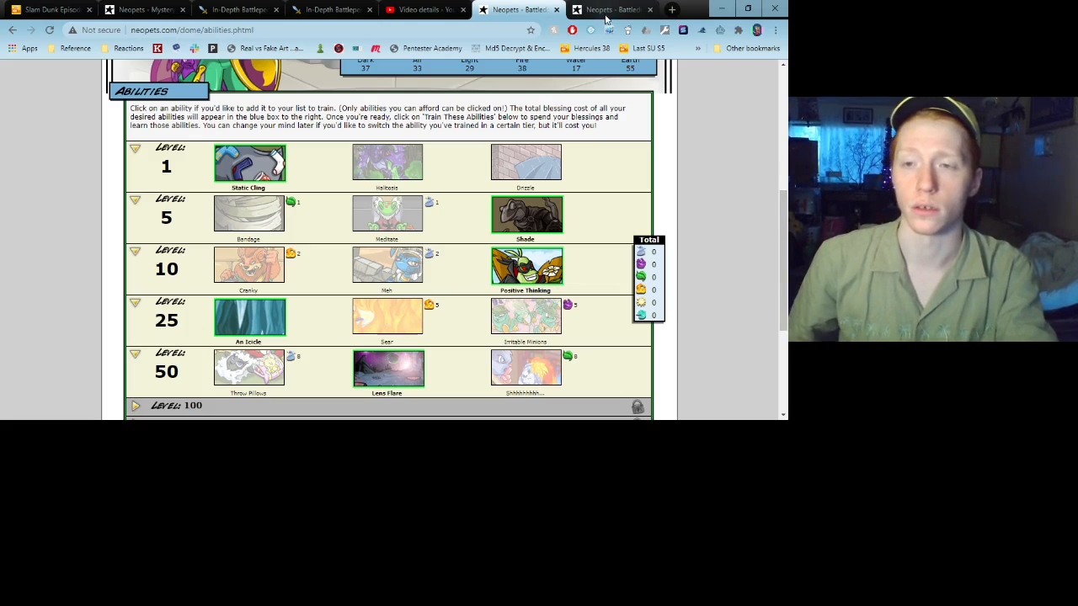
{"action": "scroll", "scroll_direction": "down", "scroll_amount": 3}
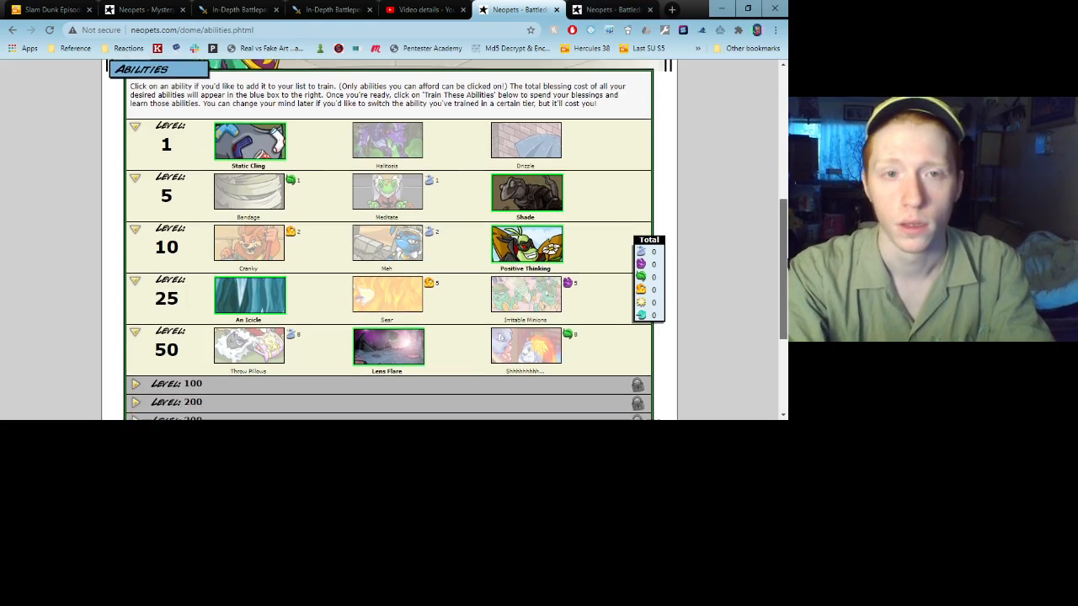
{"action": "scroll", "scroll_direction": "down", "scroll_amount": 3}
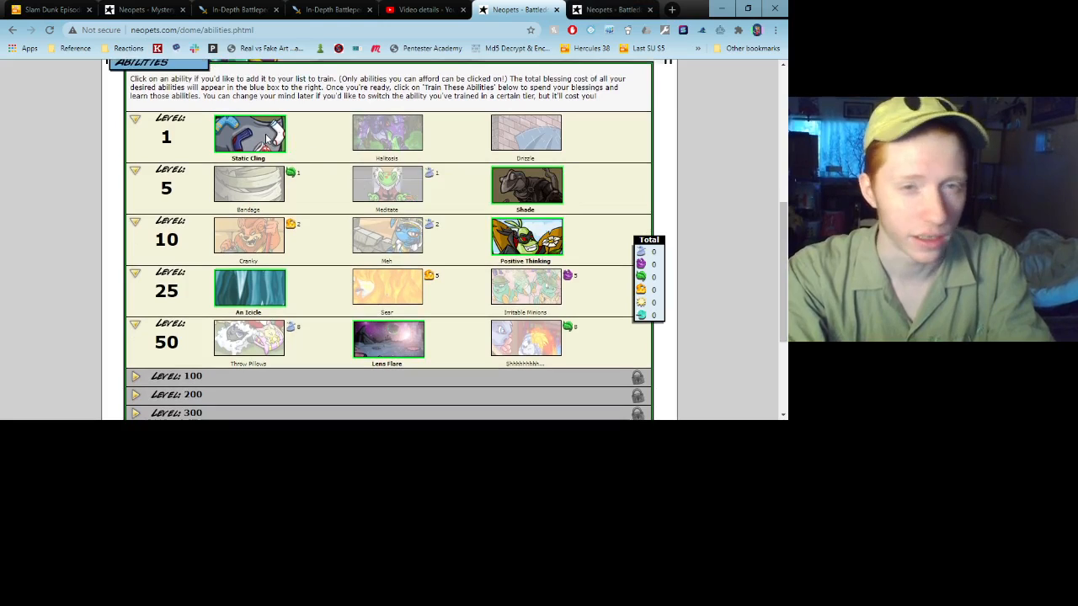
{"action": "mouse_move", "coordinate": [525, 185]}
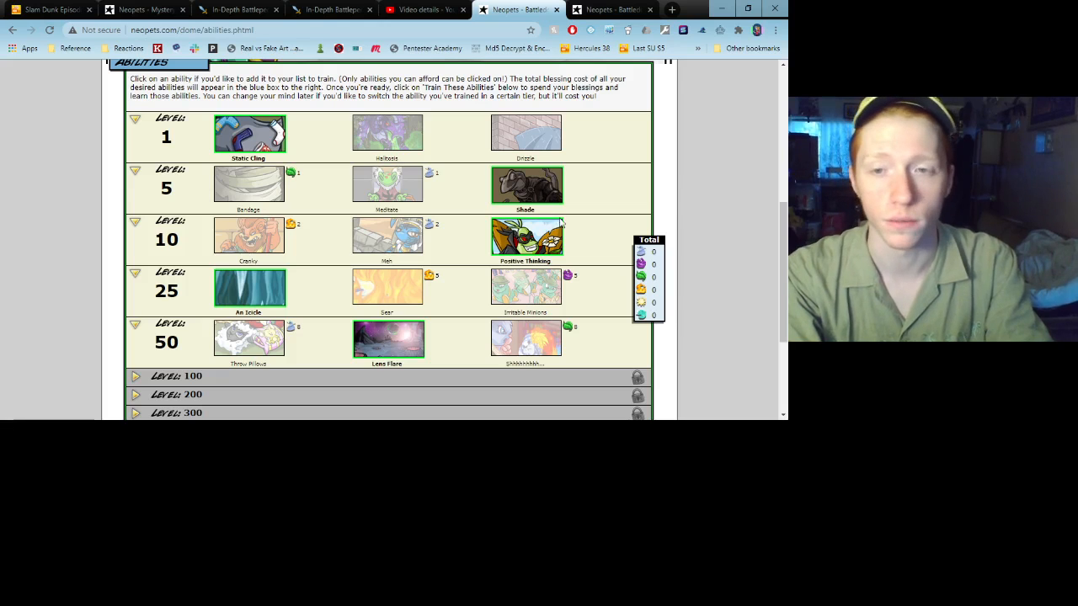
{"action": "mouse_move", "coordinate": [542, 182]}
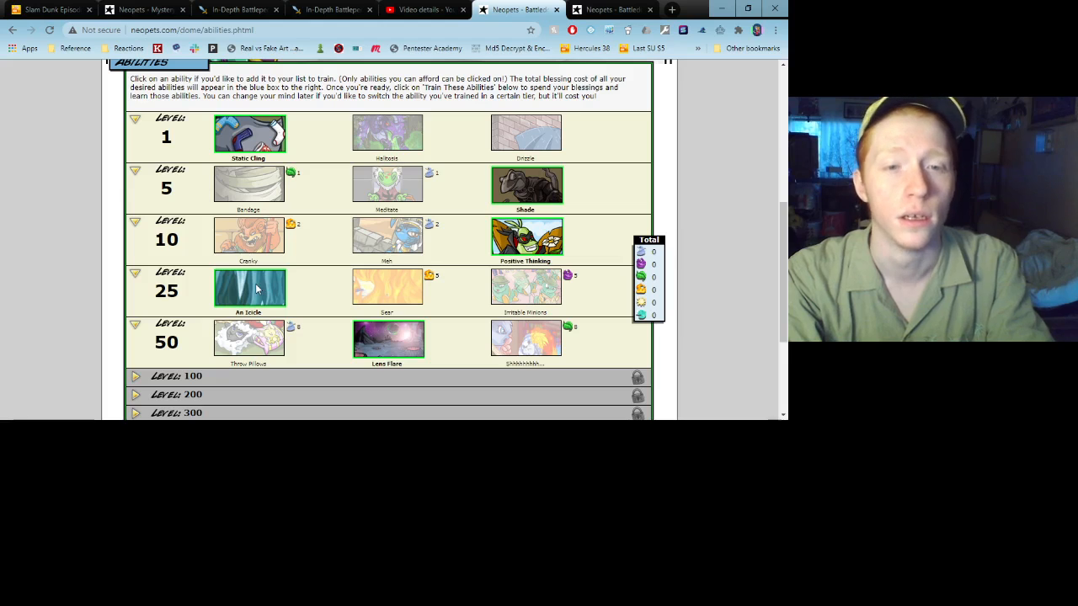
{"action": "mouse_move", "coordinate": [330, 336]}
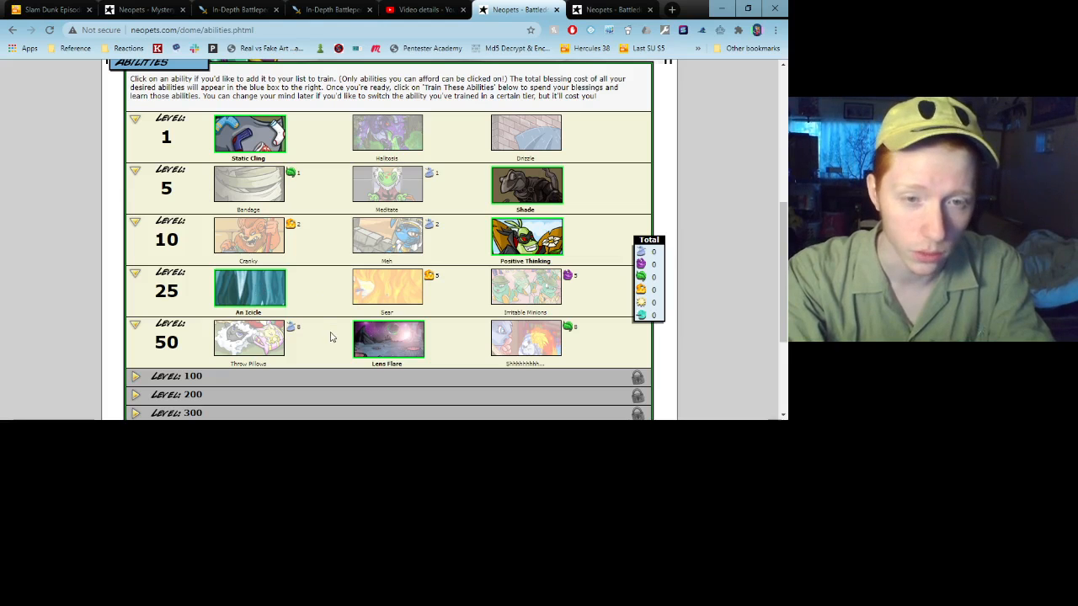
{"action": "mouse_move", "coordinate": [388, 339]}
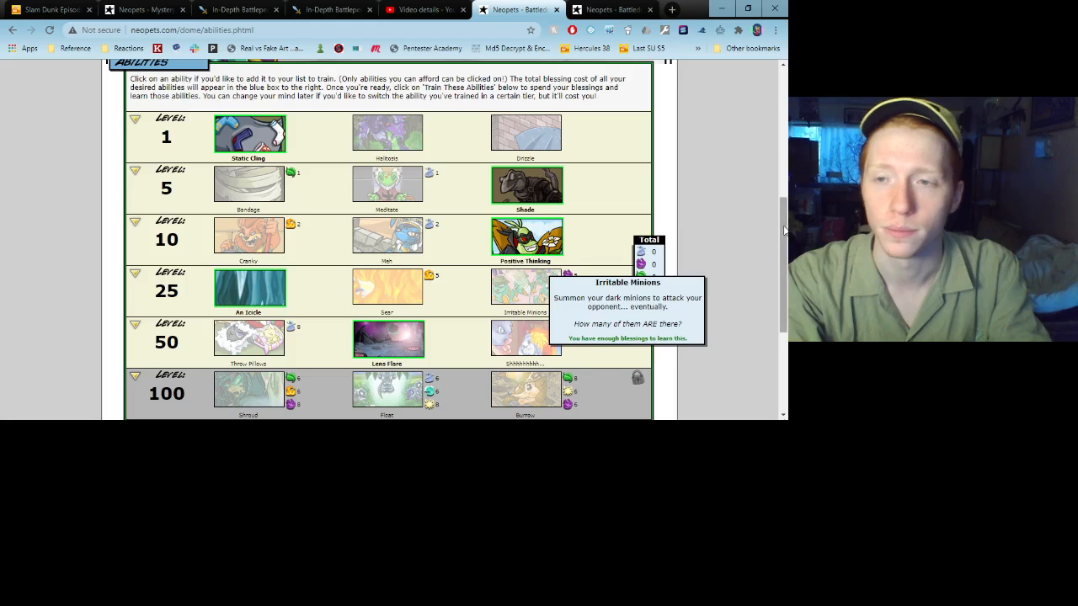
Expand the level 200 abilities tier to show Tempest, Snowager's Breath and Warlock's Rage
{"action": "scroll", "scroll_direction": "down", "scroll_amount": 3}
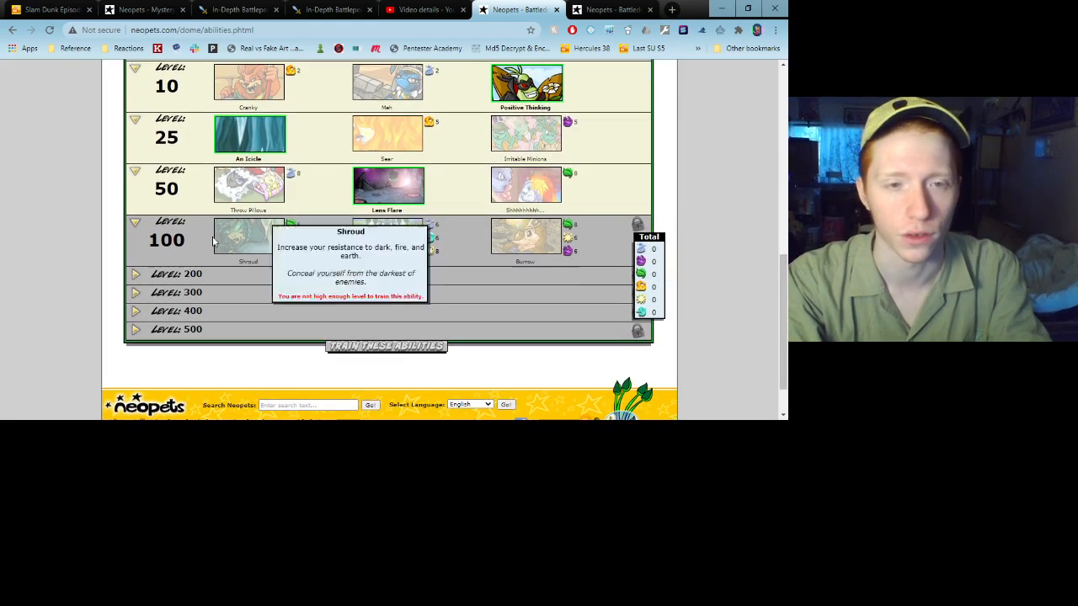
{"action": "left_click", "coordinate": [135, 274]}
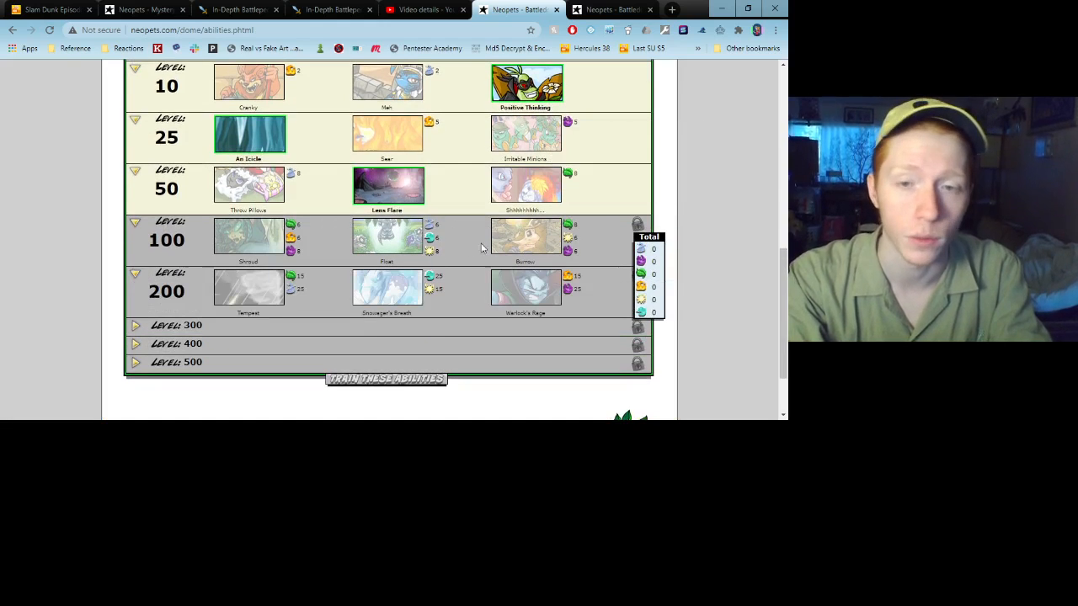
{"action": "mouse_move", "coordinate": [538, 290]}
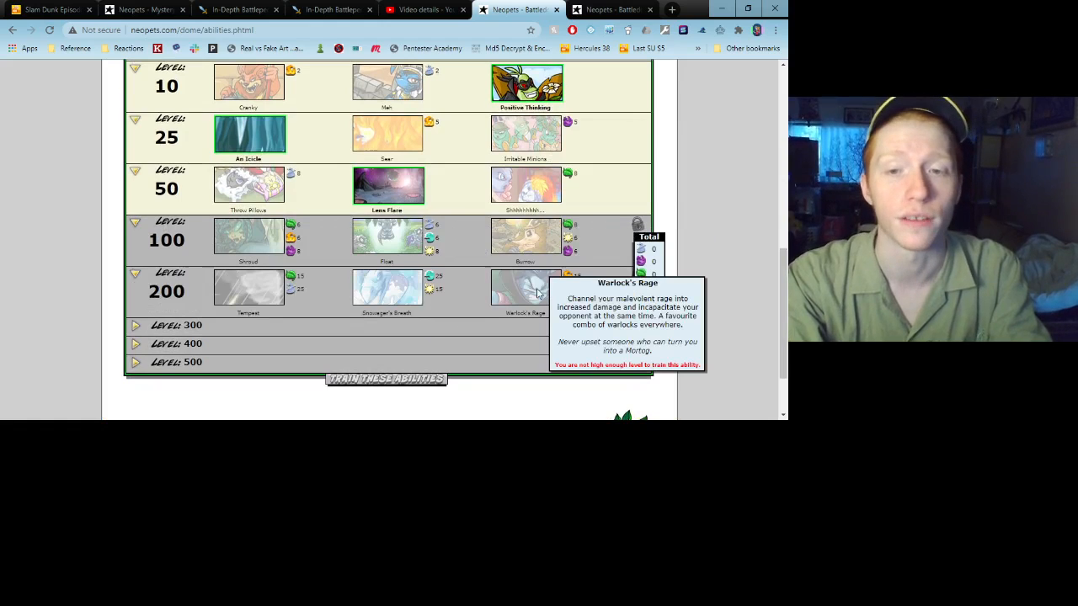
{"action": "mouse_move", "coordinate": [443, 300]}
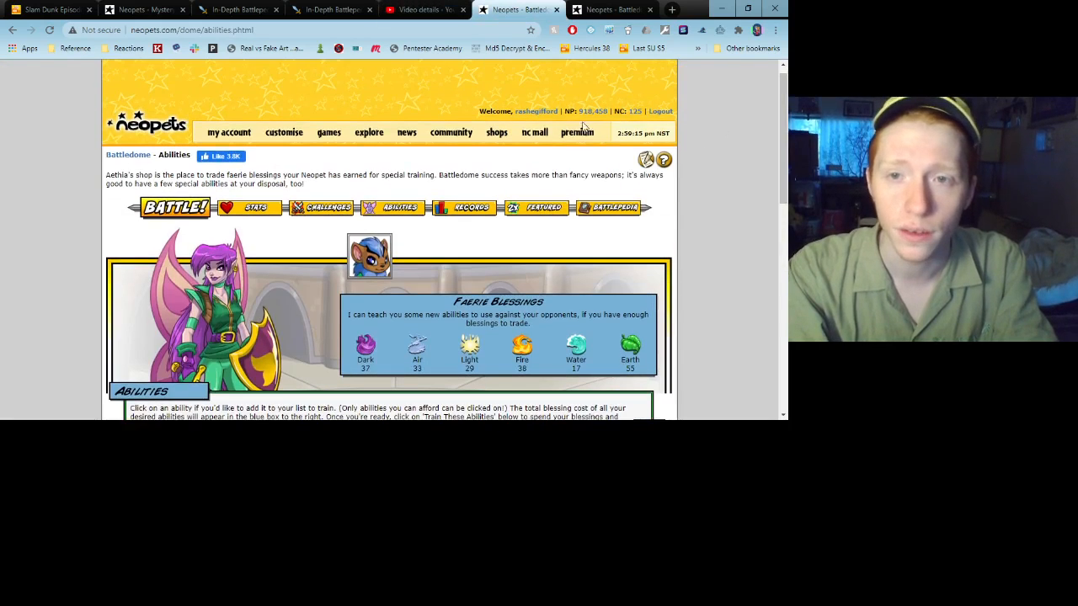
{"action": "double_click", "coordinate": [593, 110]}
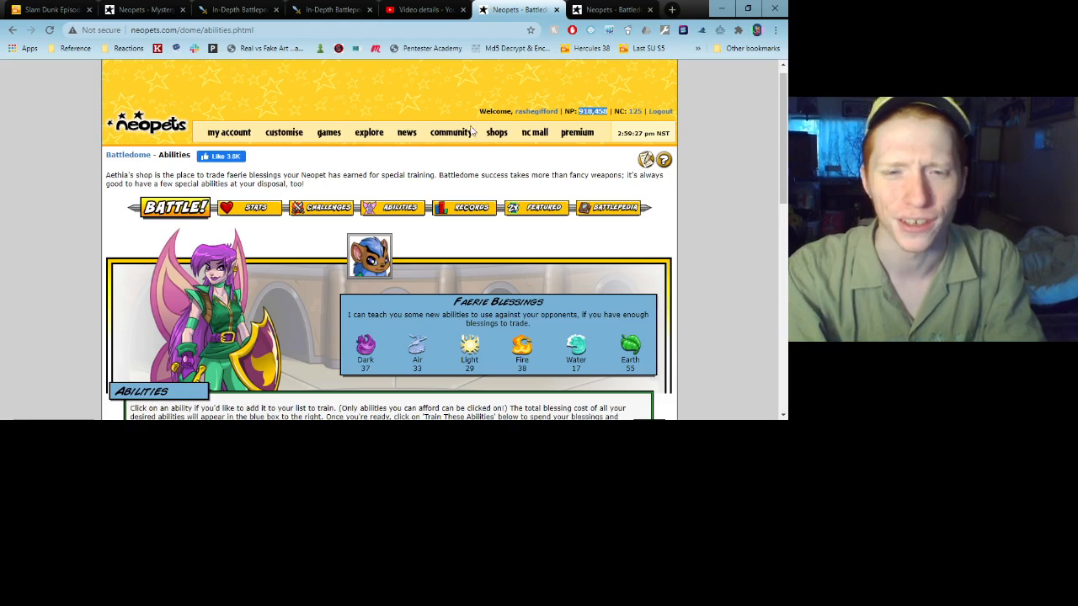
{"action": "scroll", "scroll_direction": "down", "scroll_amount": 3}
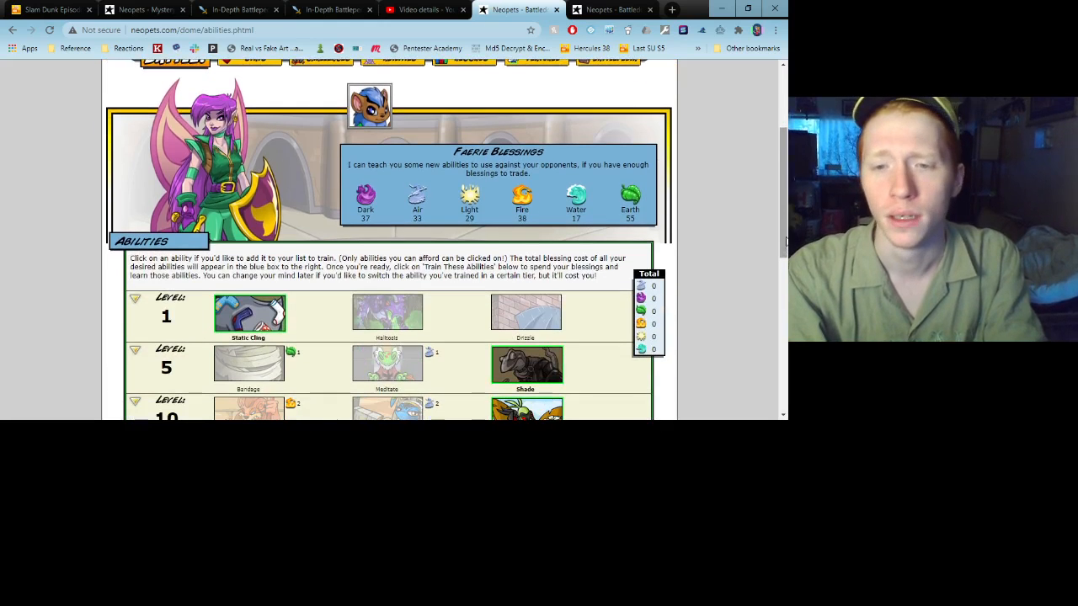